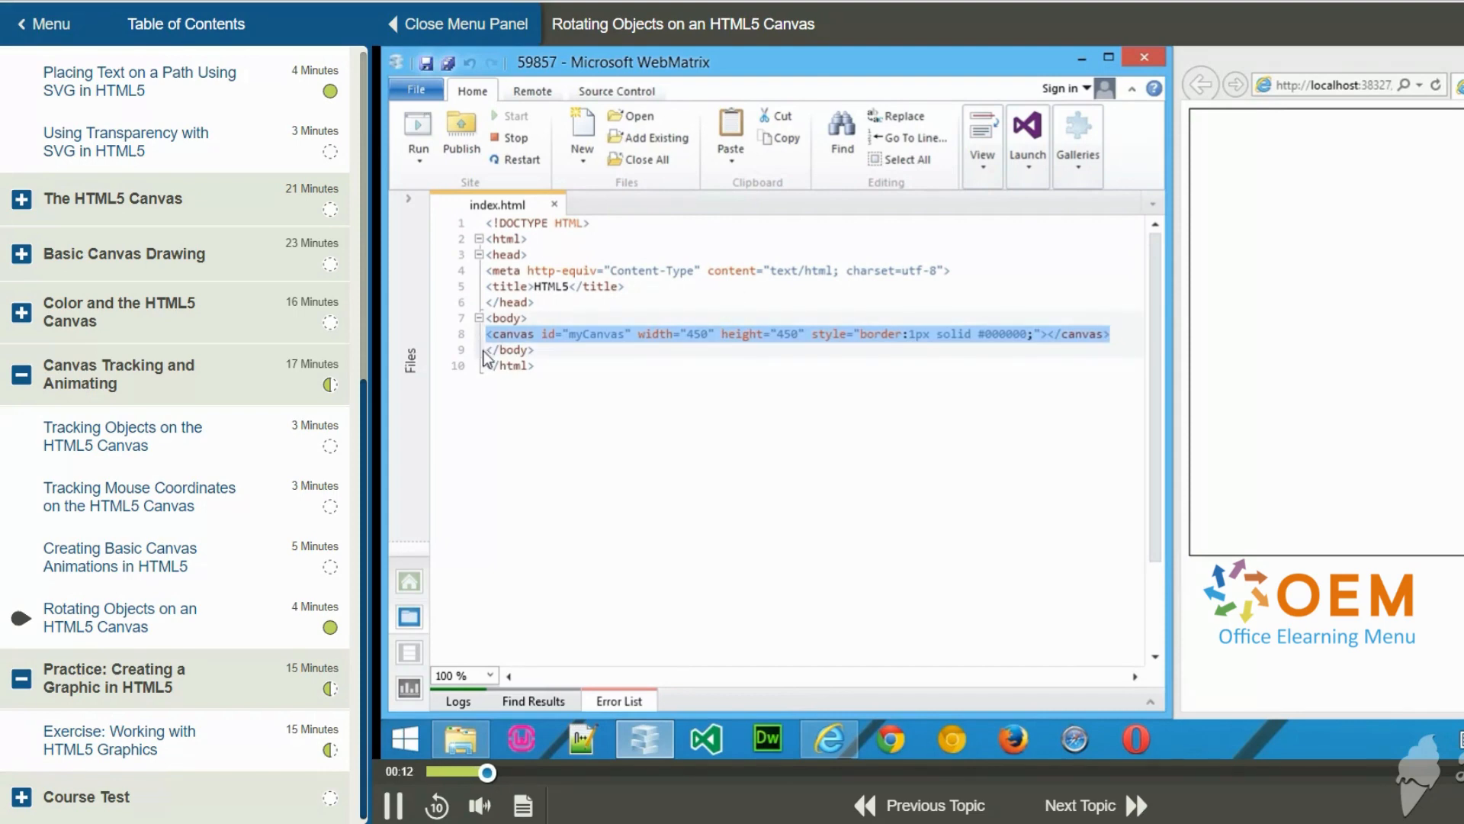
# - Insert a <script type=text/javascript> block with closing </script> below the canvas and begin a var declaration
pyautogui.press('enter')
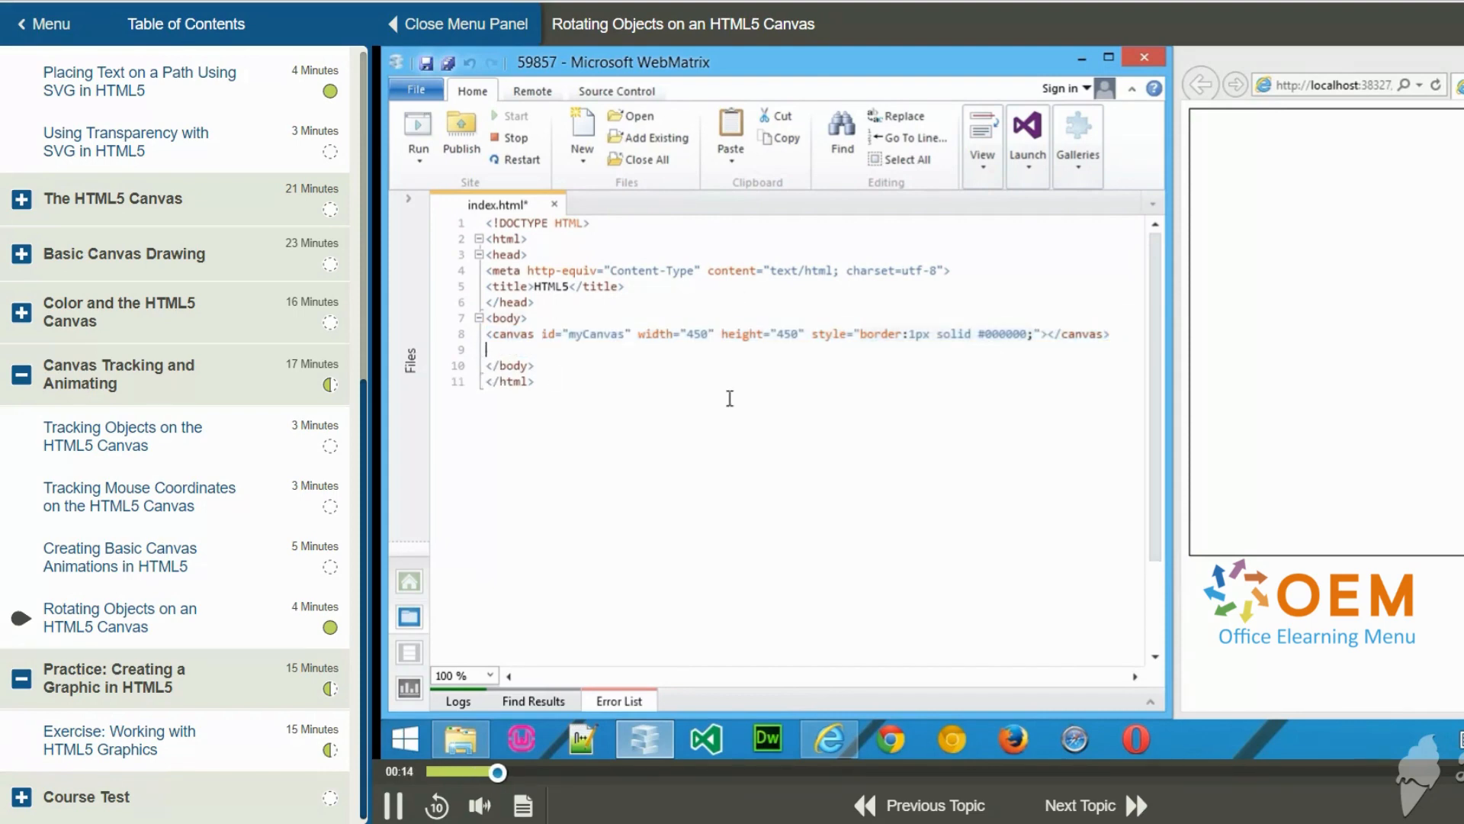
pyautogui.write('<script type=text/javascript')
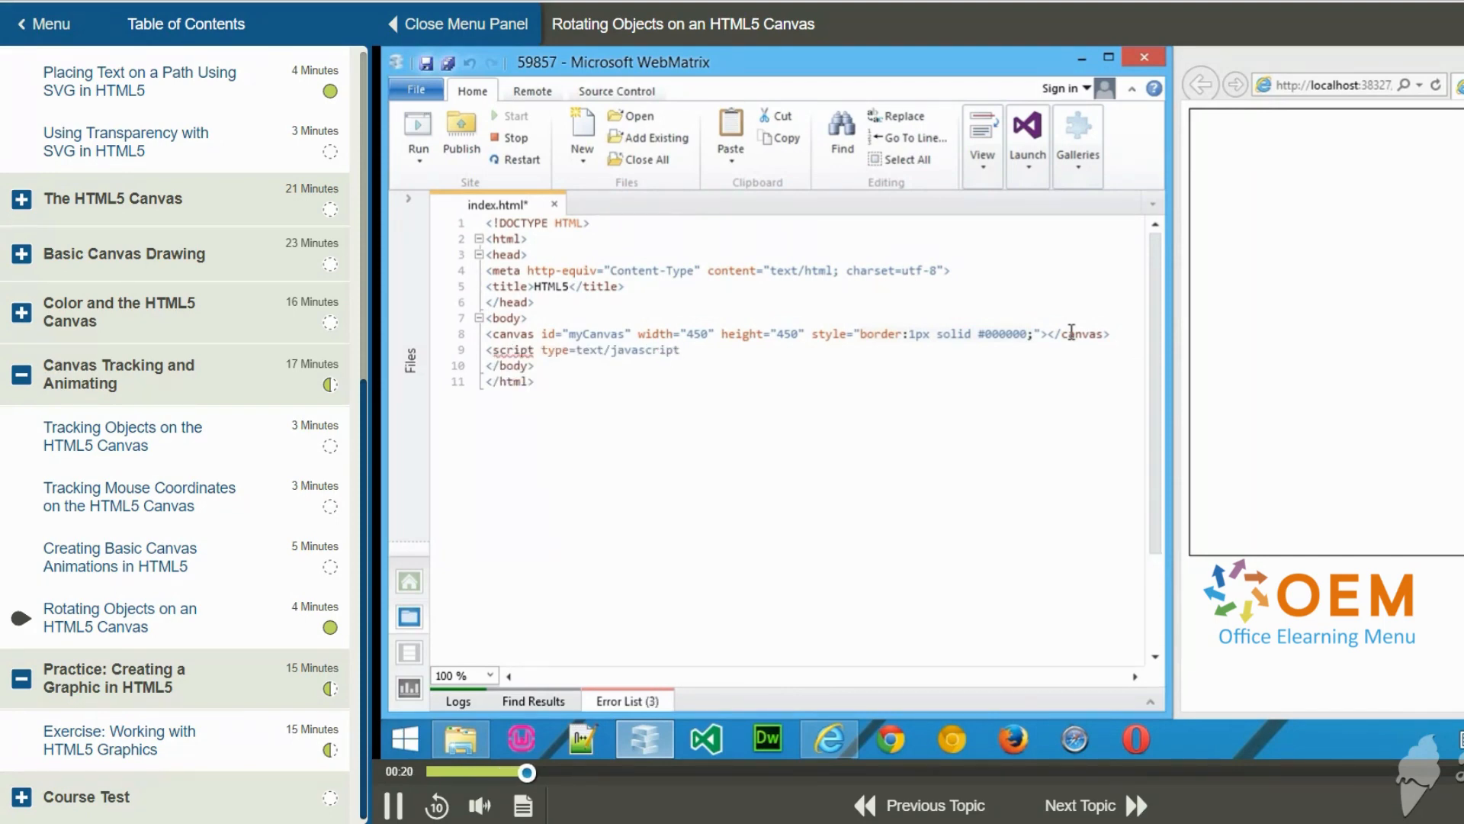
pyautogui.write('</script>')
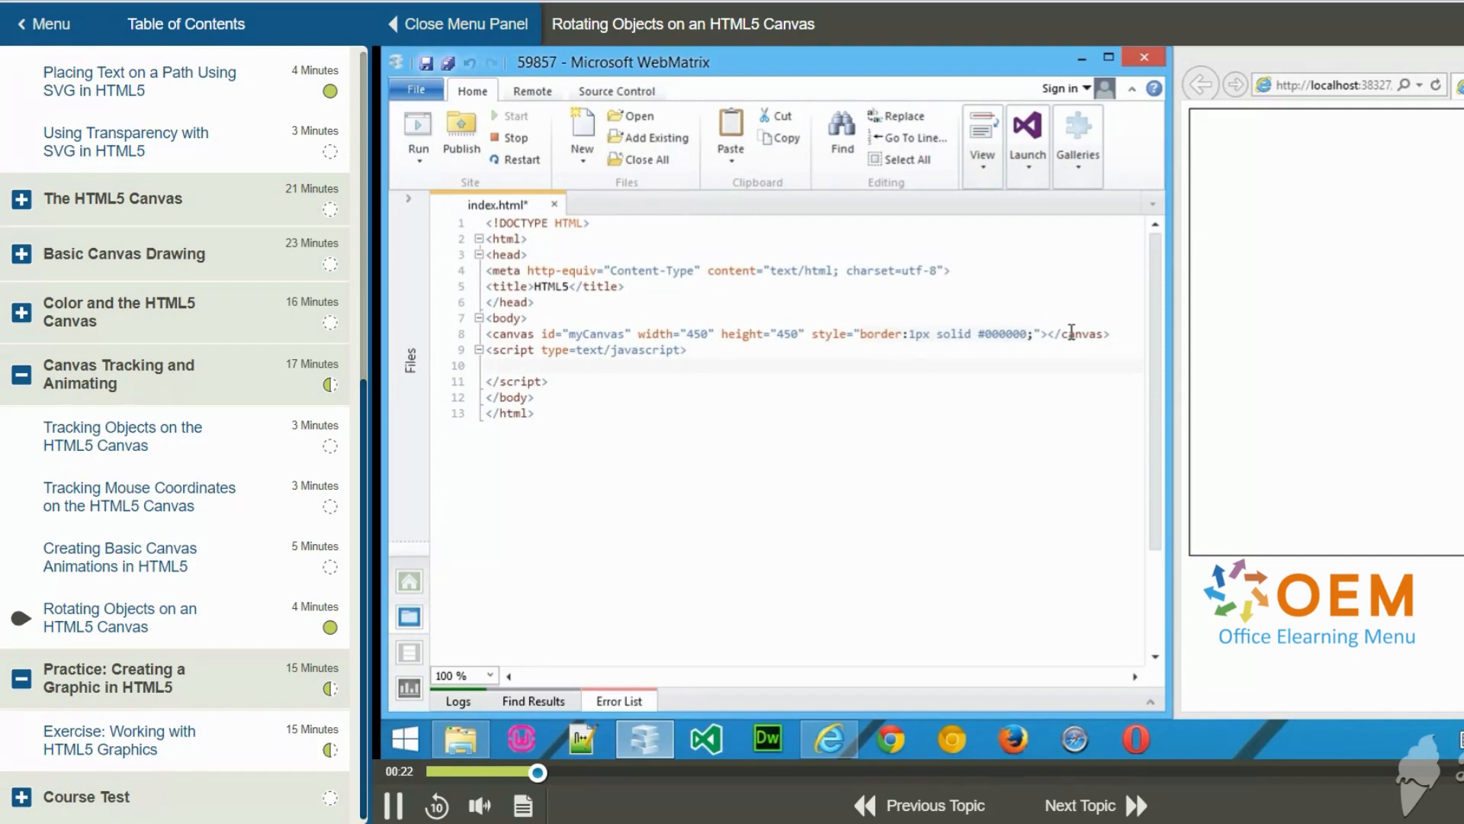
pyautogui.write('var c')
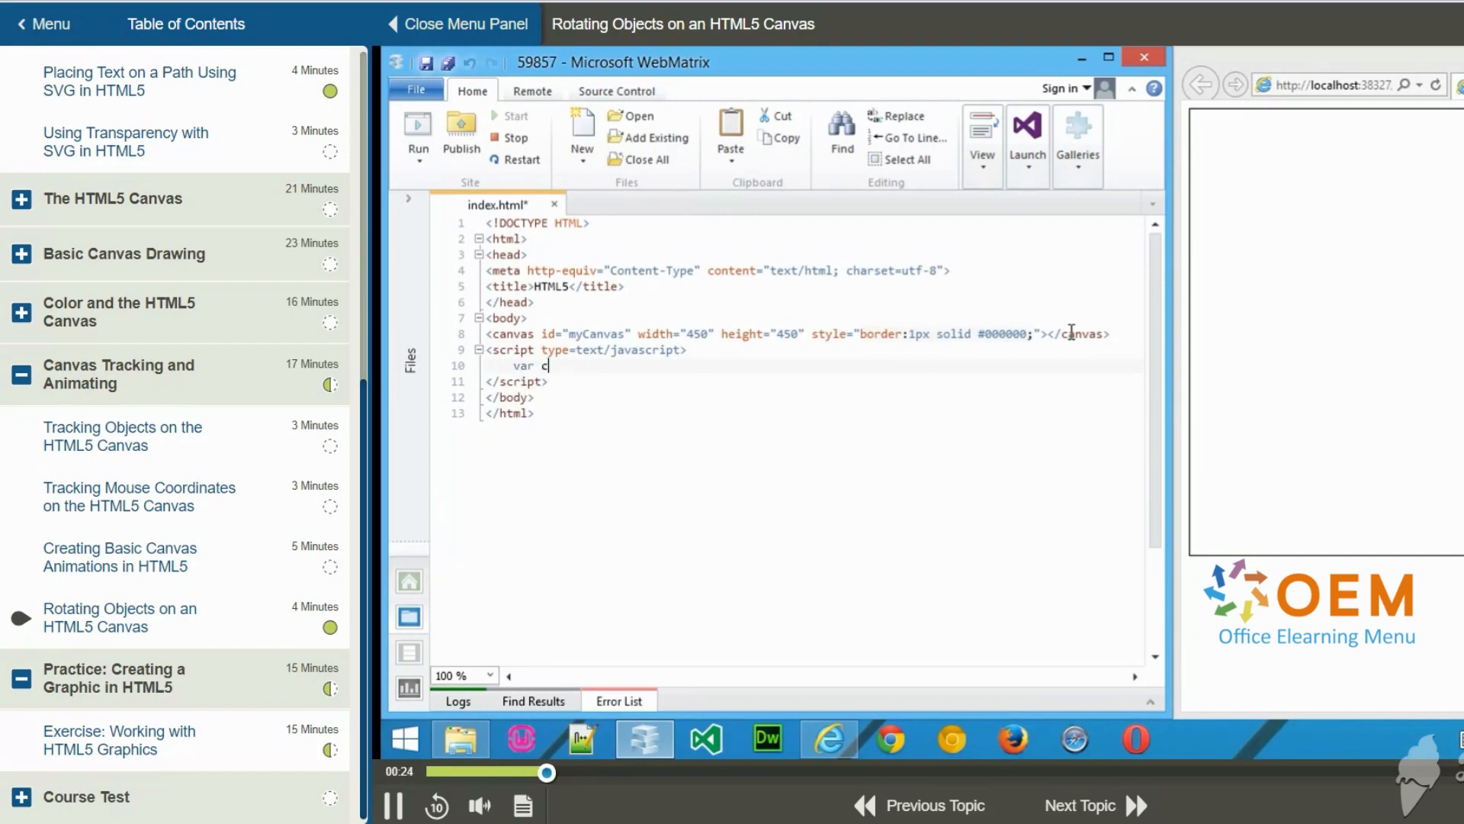
# - Declare var canvas = document.getElementById("myCanvas");
pyautogui.write('anvas =')
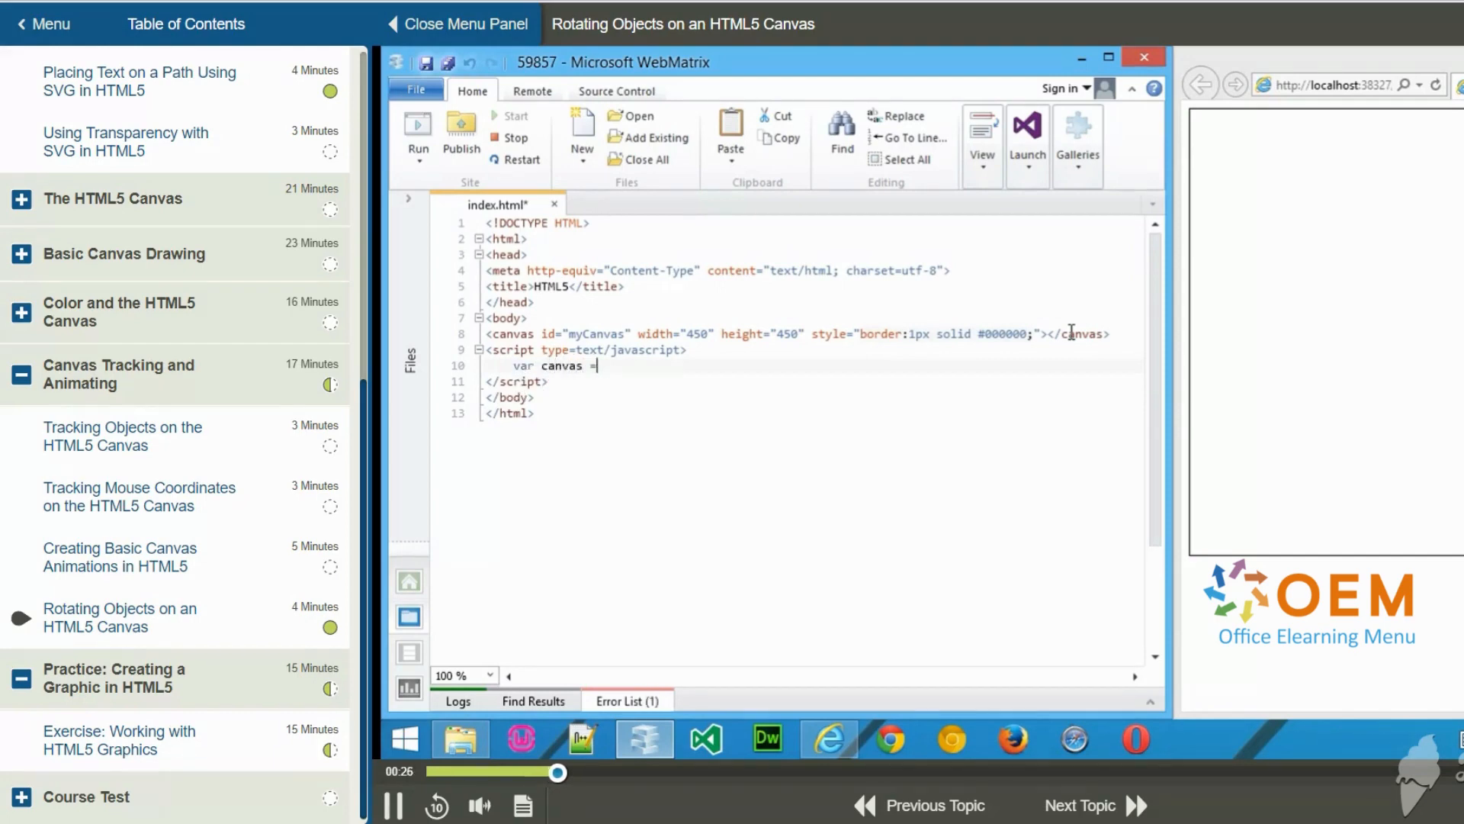
pyautogui.write('document.getElementById')
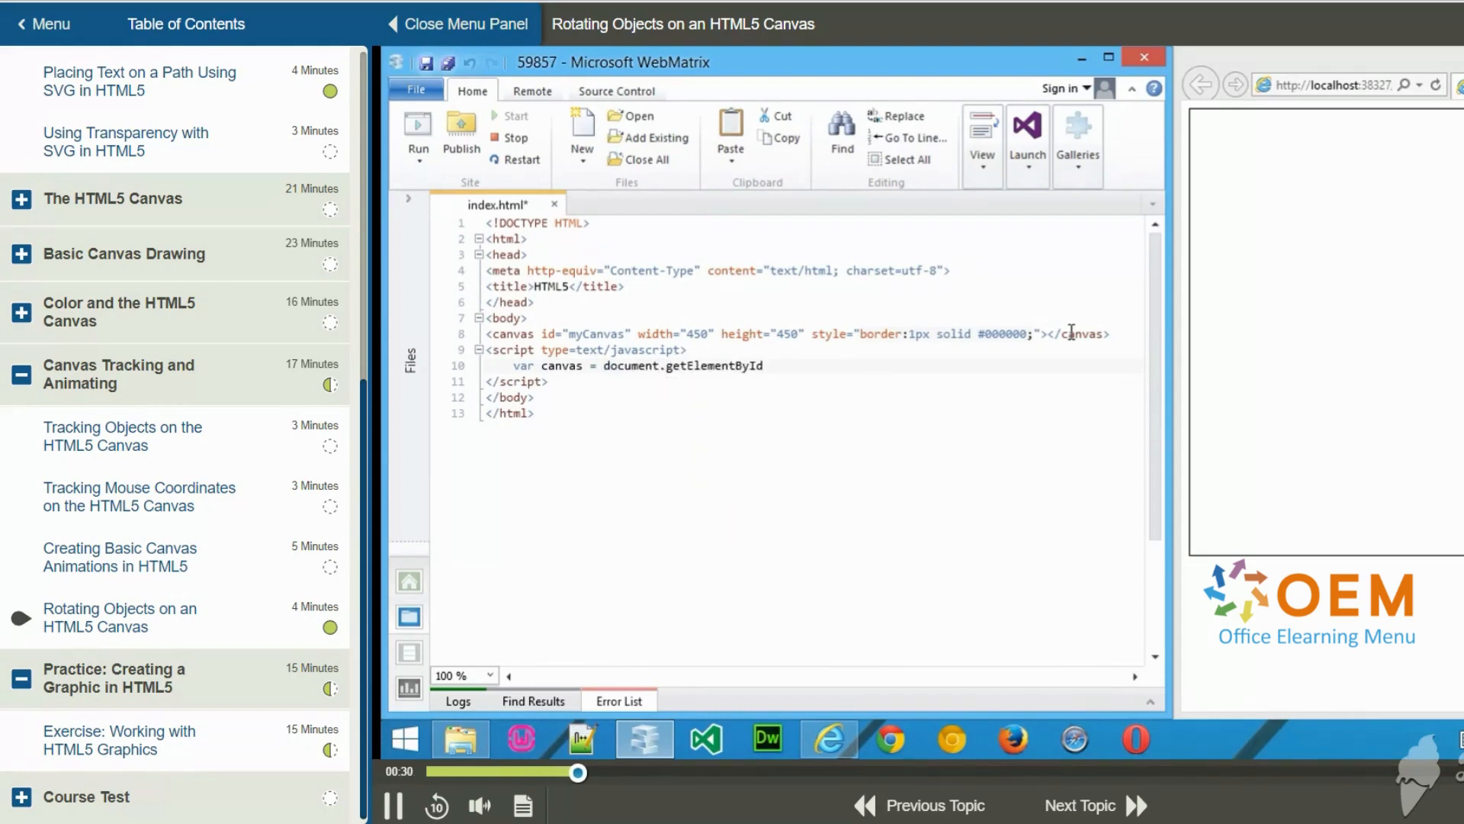
pyautogui.write('("')
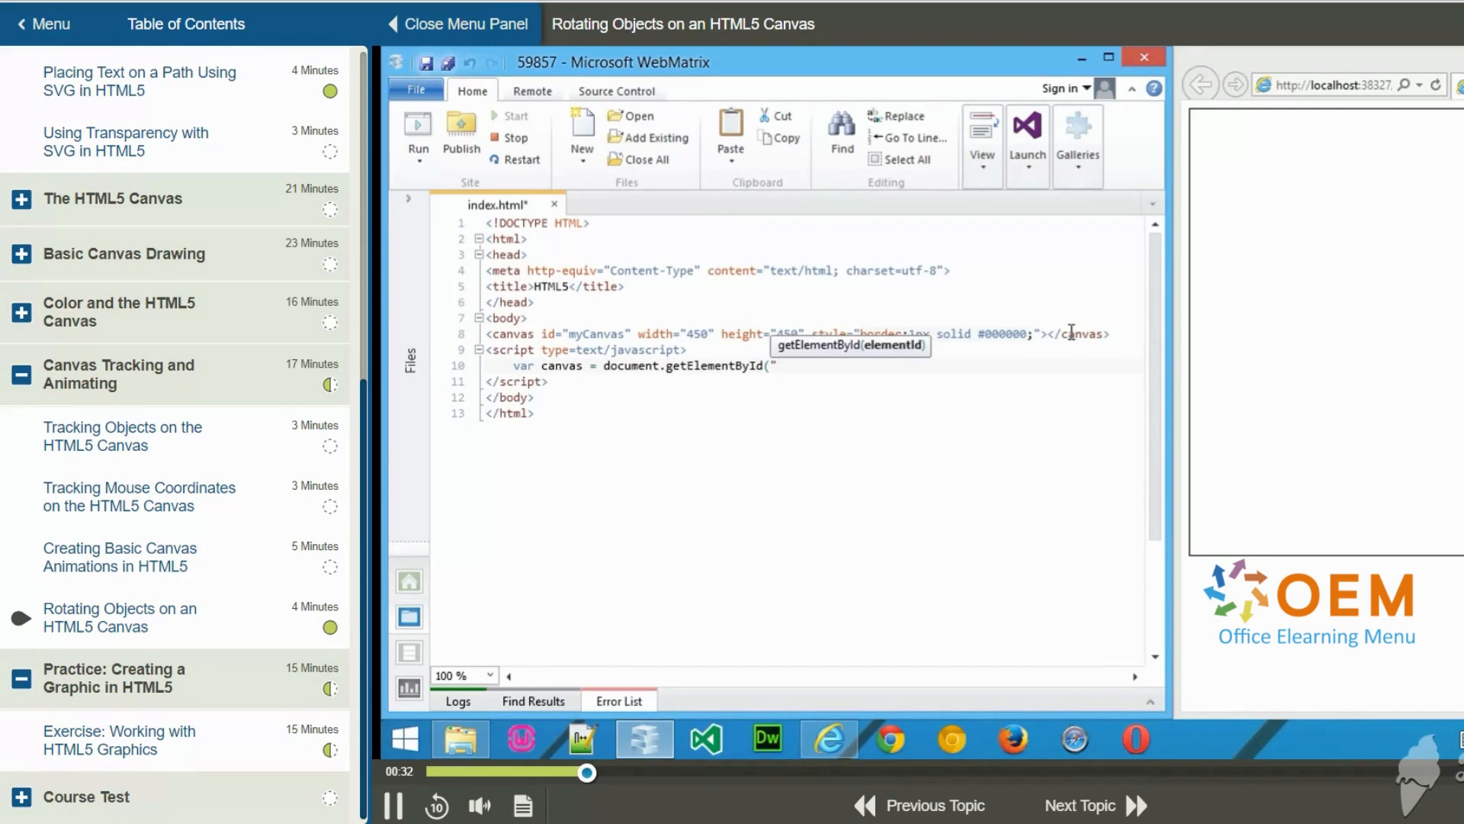
pyautogui.write('m')
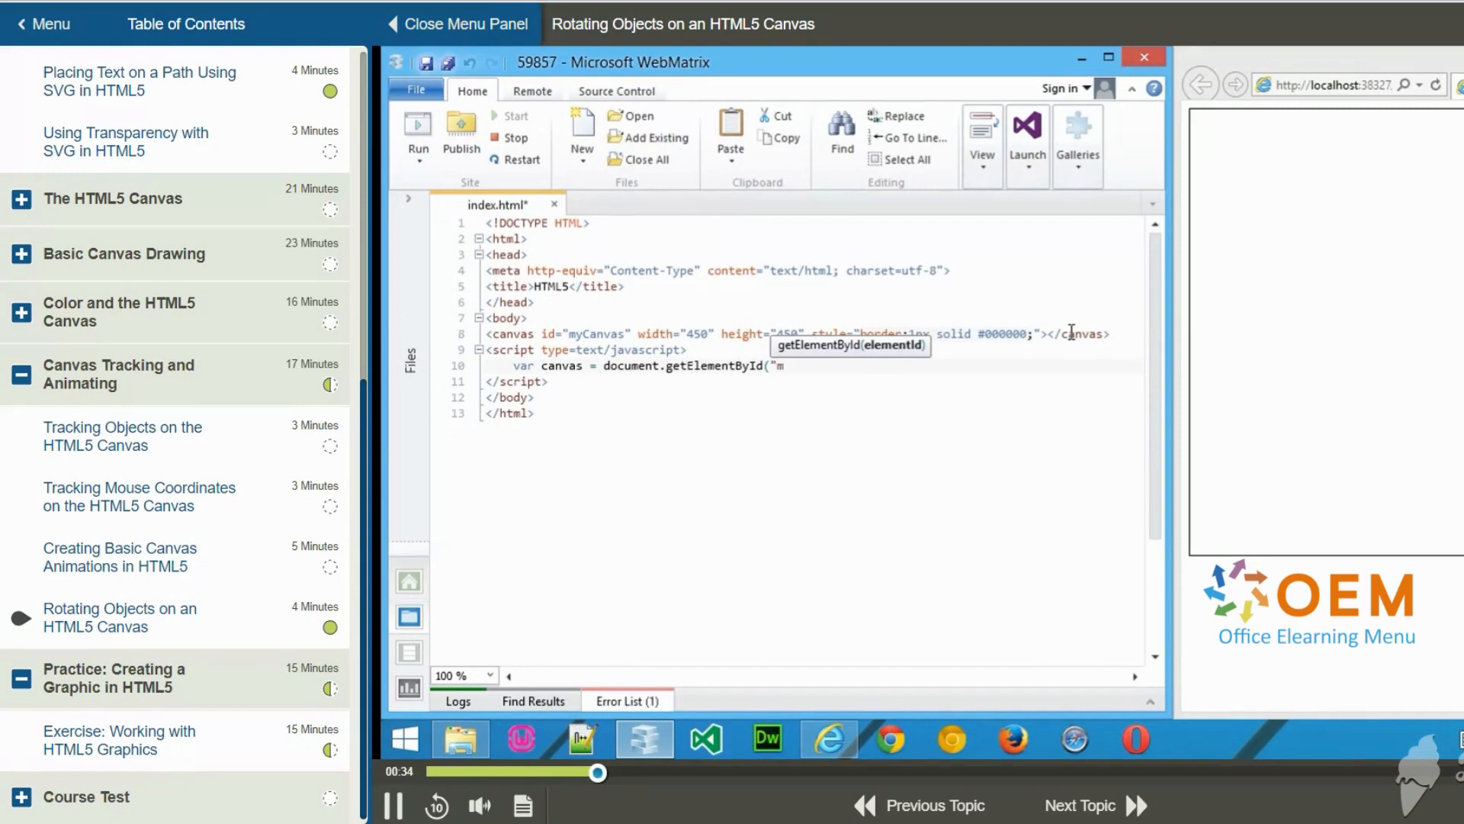
pyautogui.write('yCanvas"')
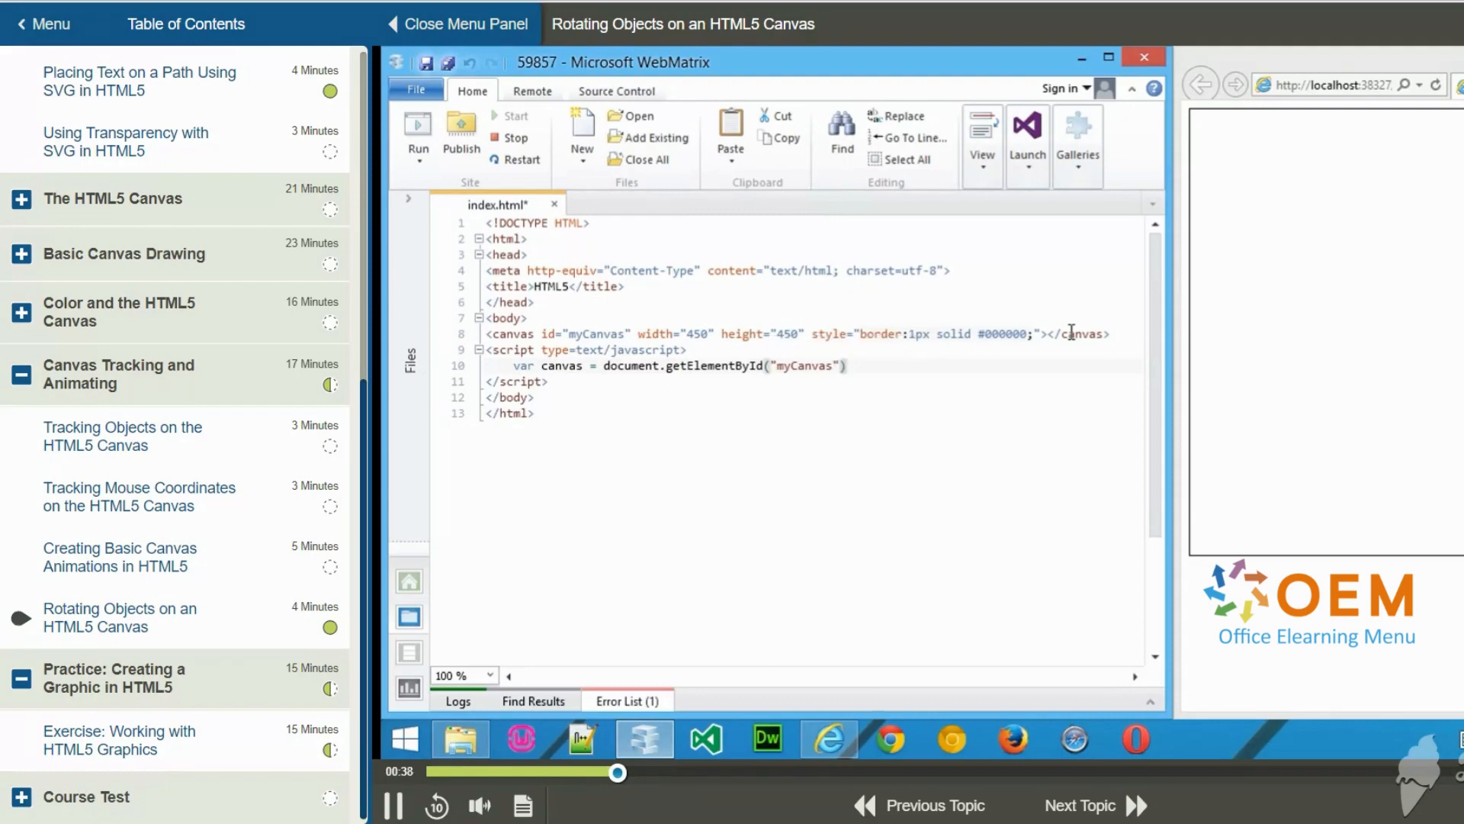
# - Declare var context = canvas.getContext("2d"); and begin the next context line
pyautogui.write('var')
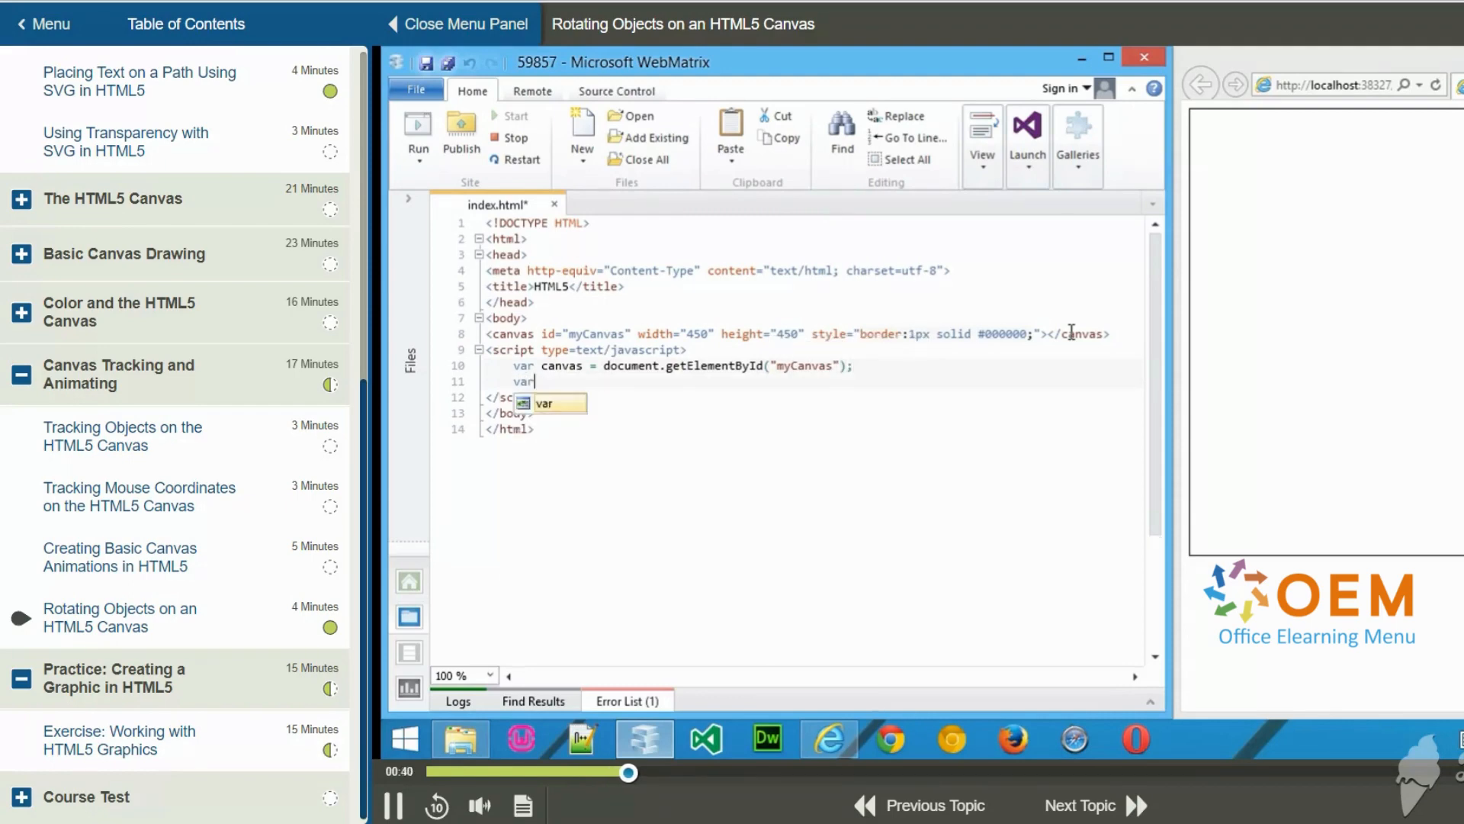
pyautogui.write('context =')
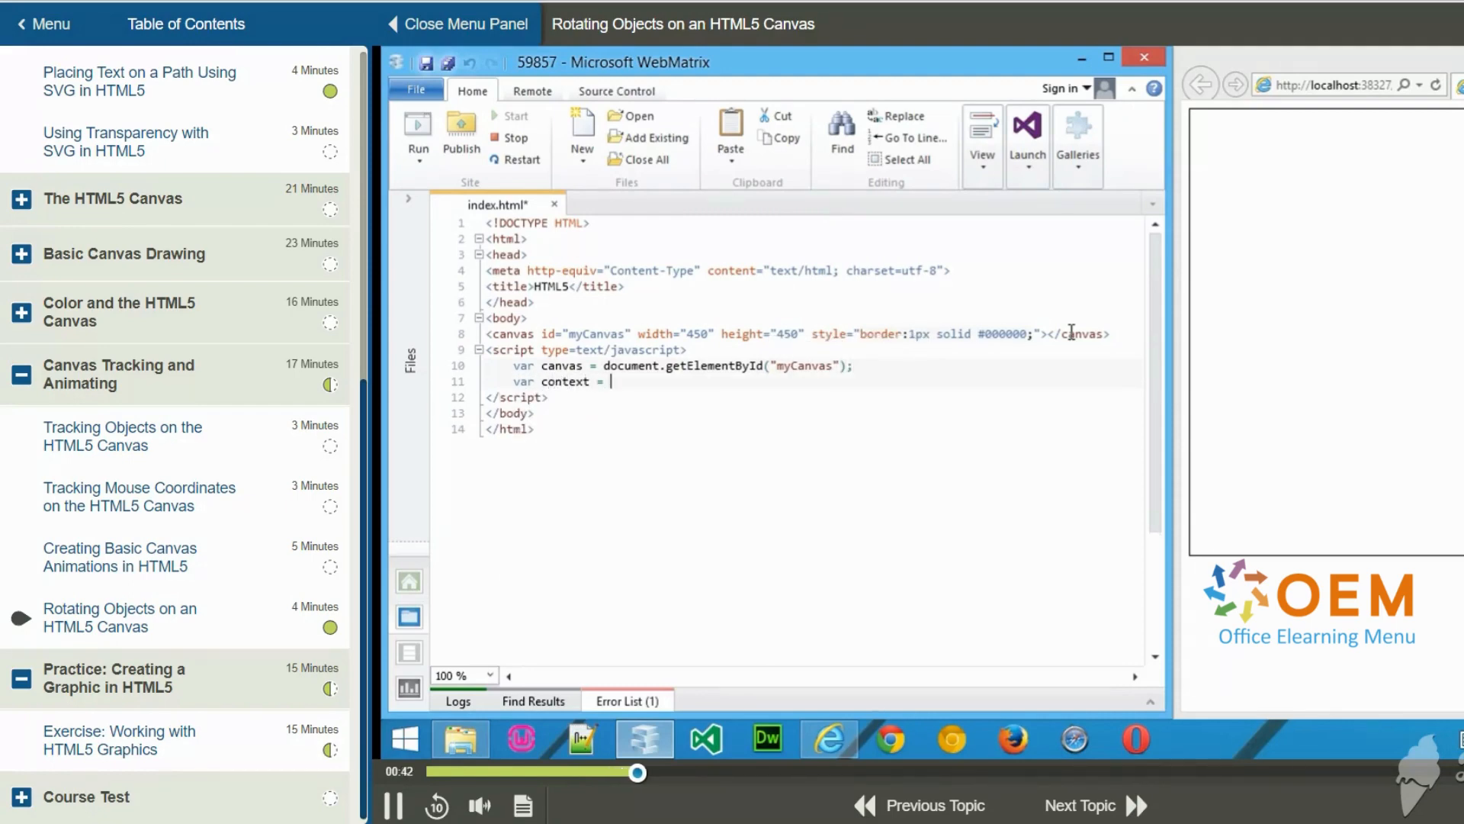
pyautogui.write('canvas')
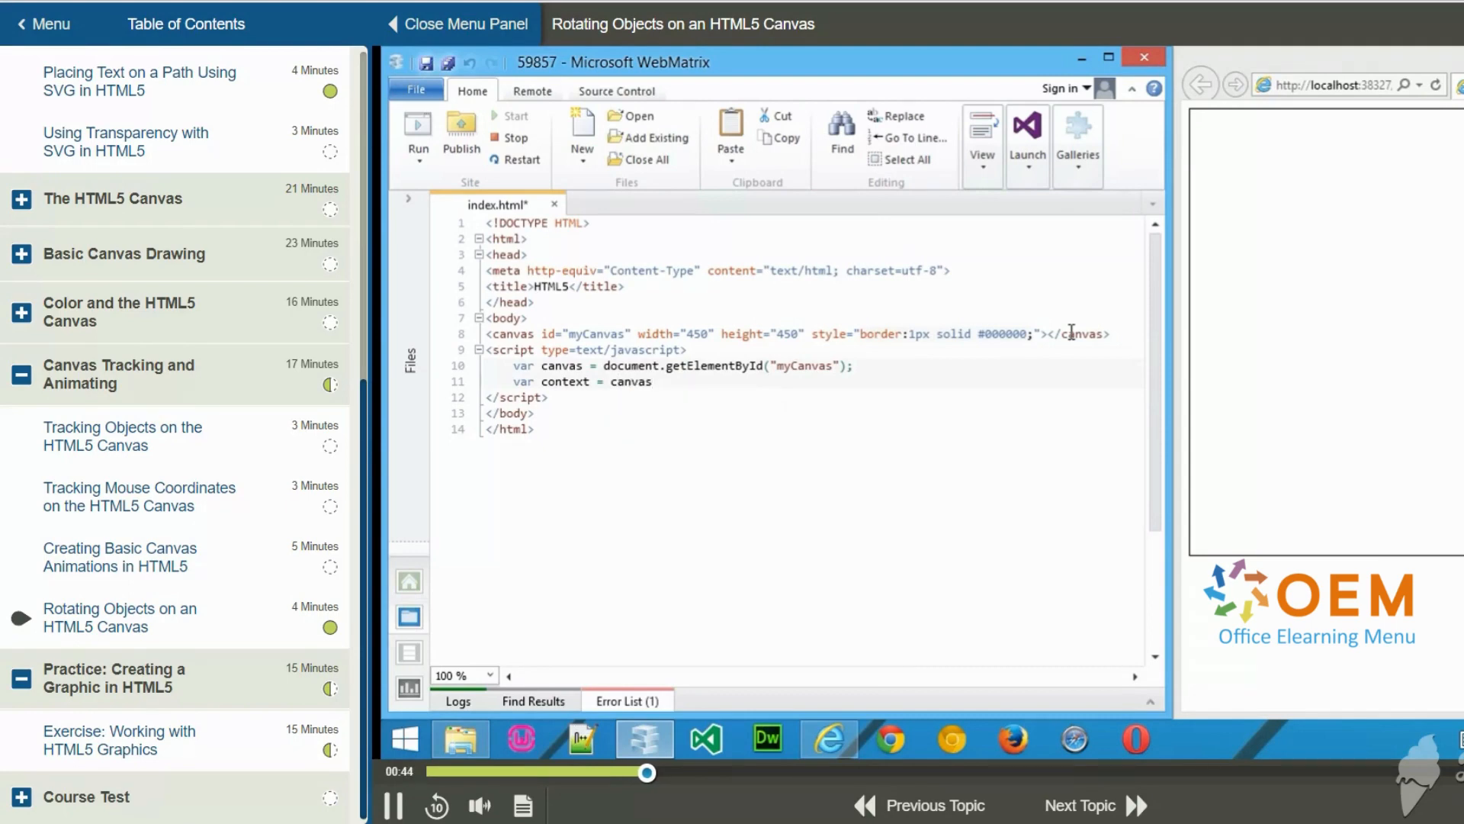
pyautogui.write('.get')
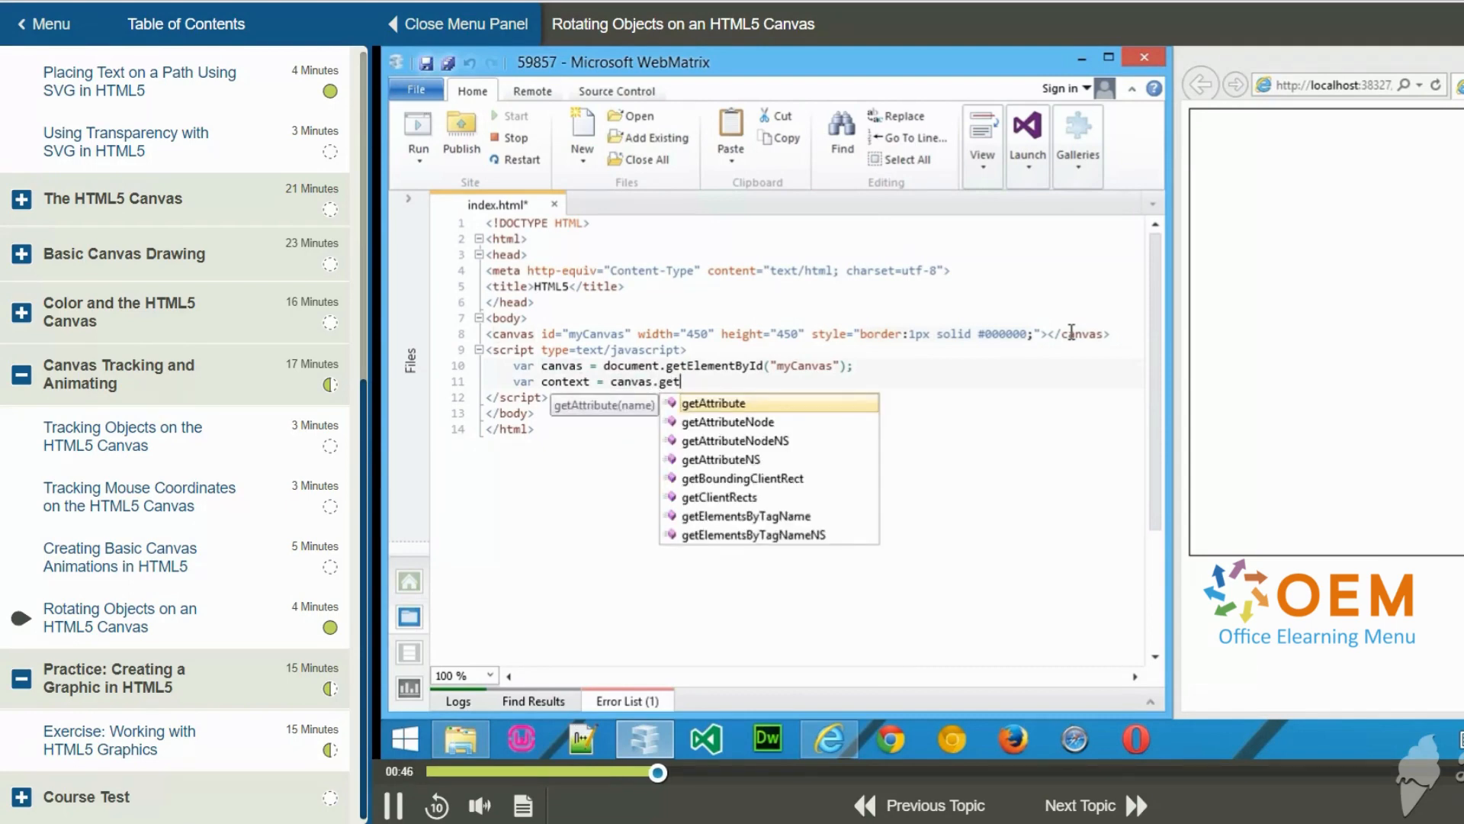
pyautogui.write('Context(')
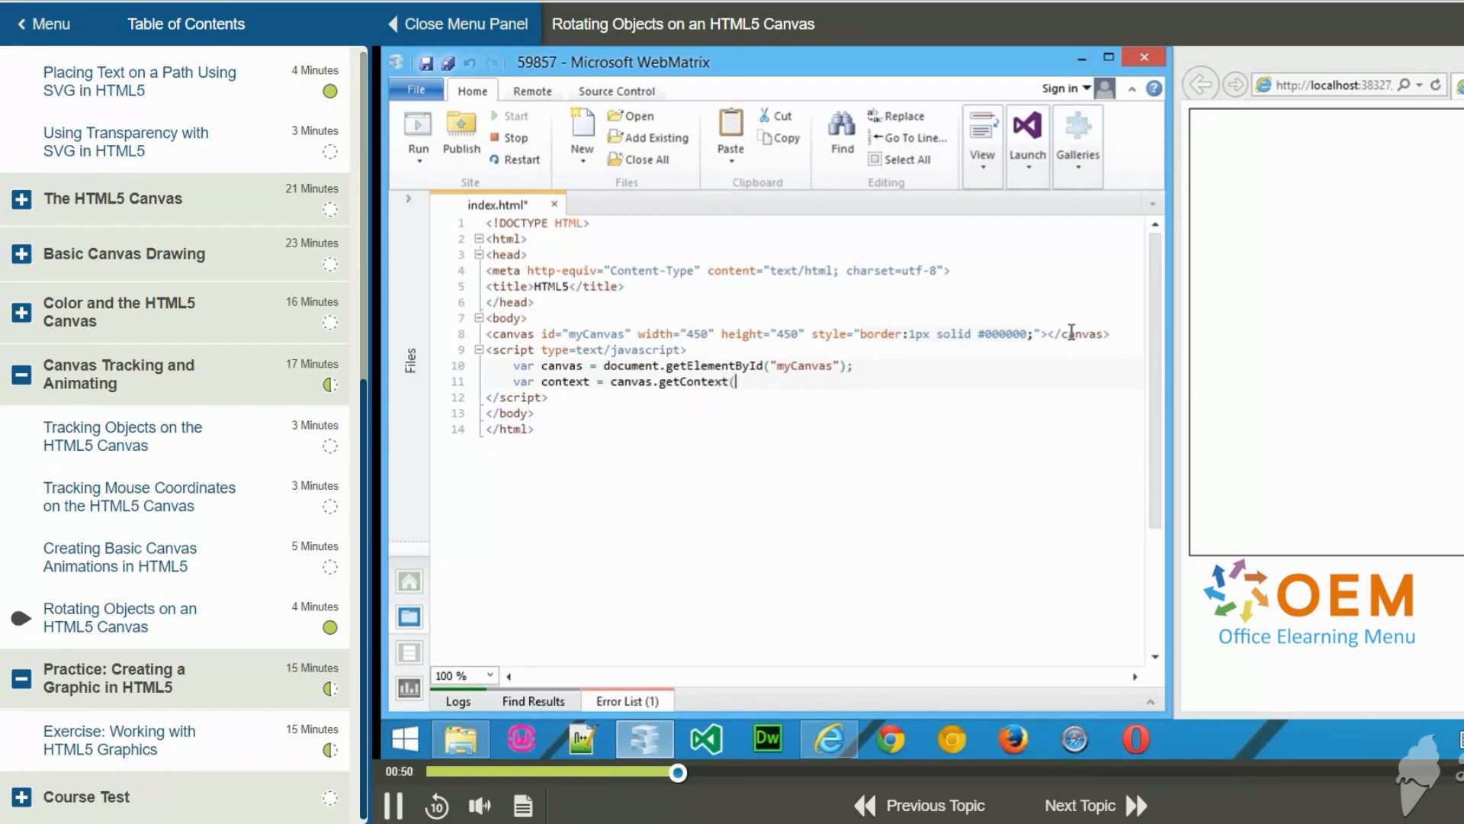
pyautogui.write('"2d");')
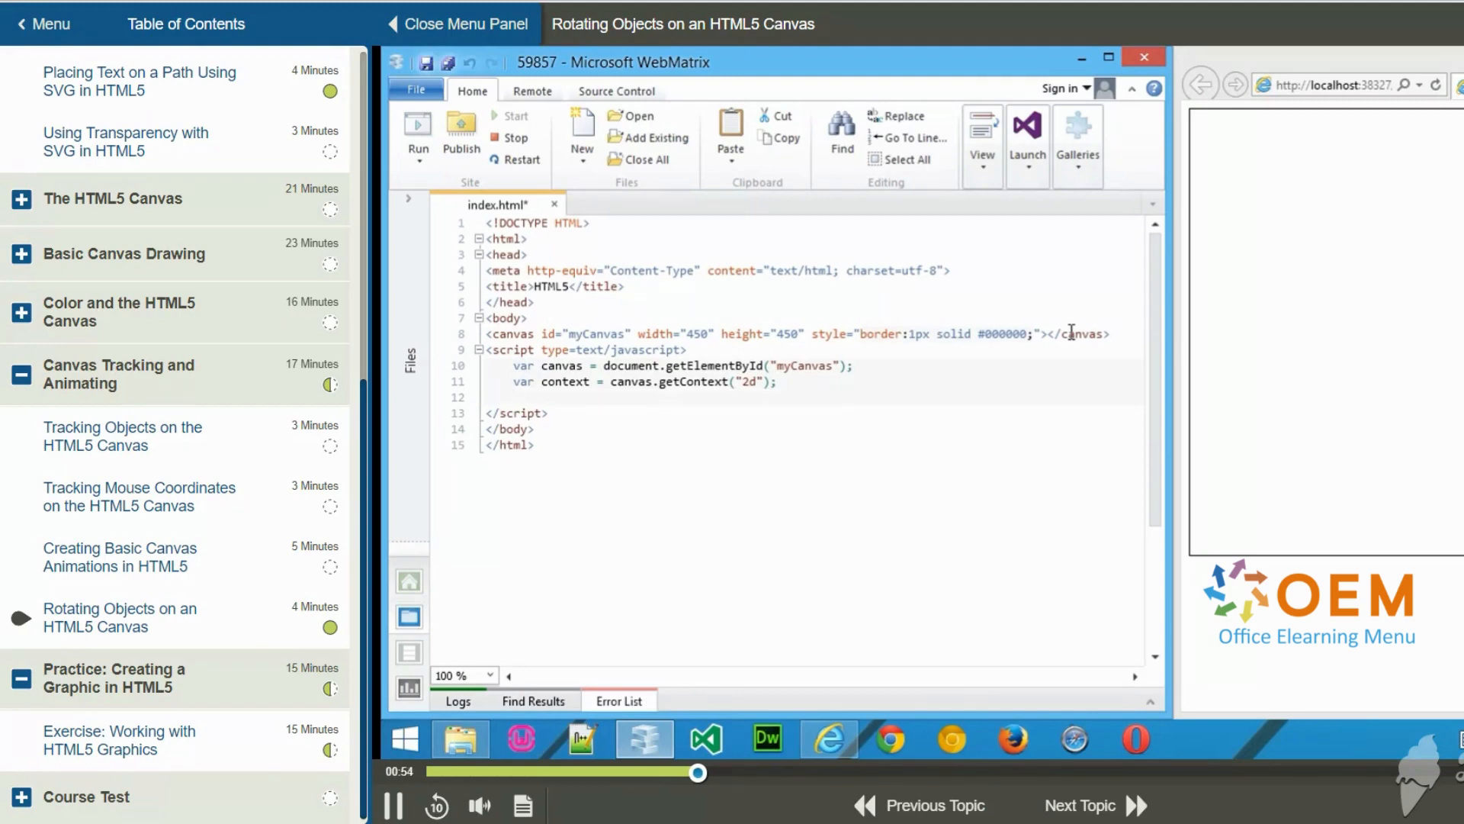
pyautogui.write('context.font')
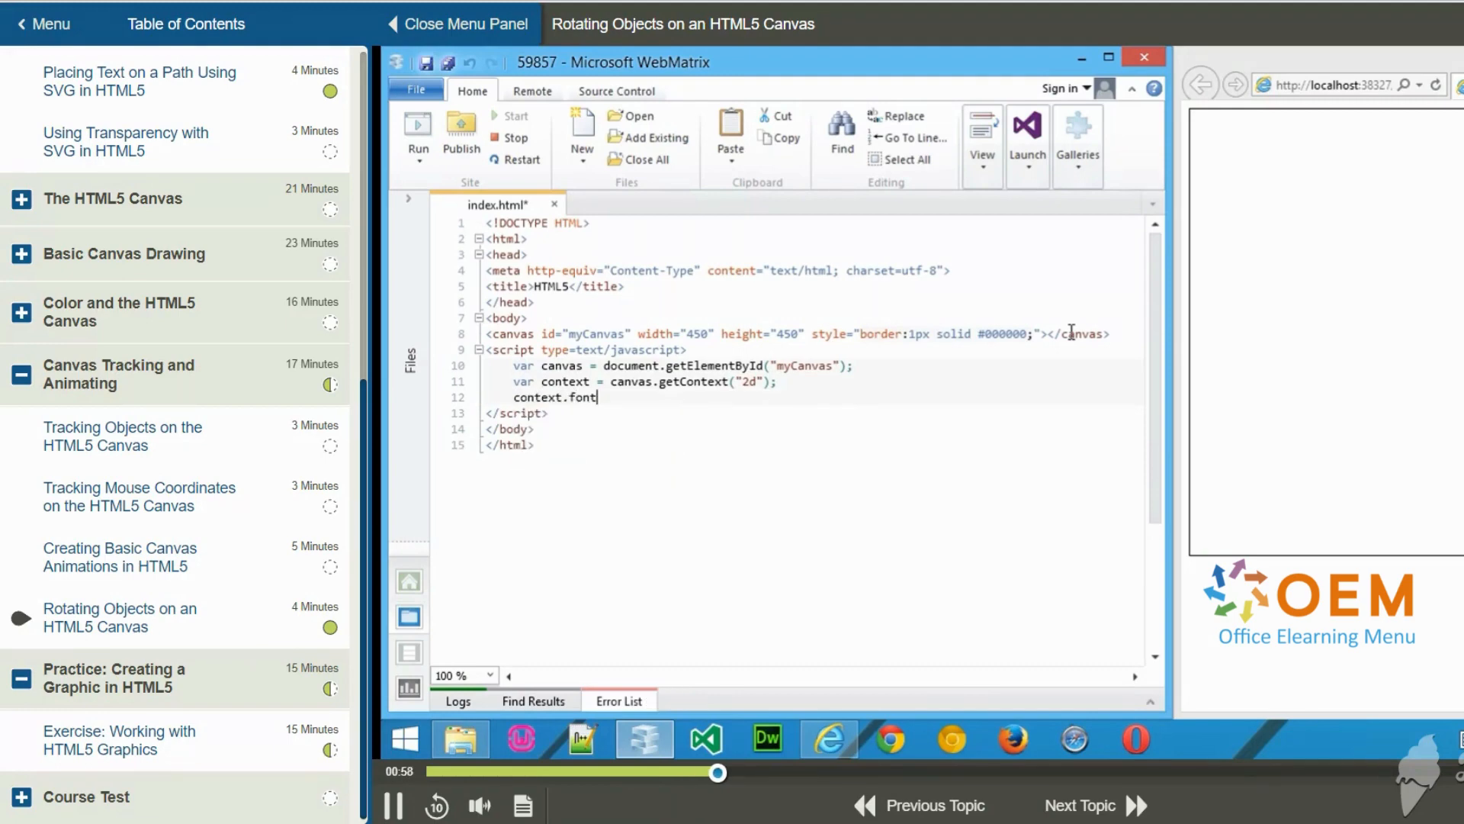
# - Complete the line context.font = "50pt Calibri";
pyautogui.write('= "5')
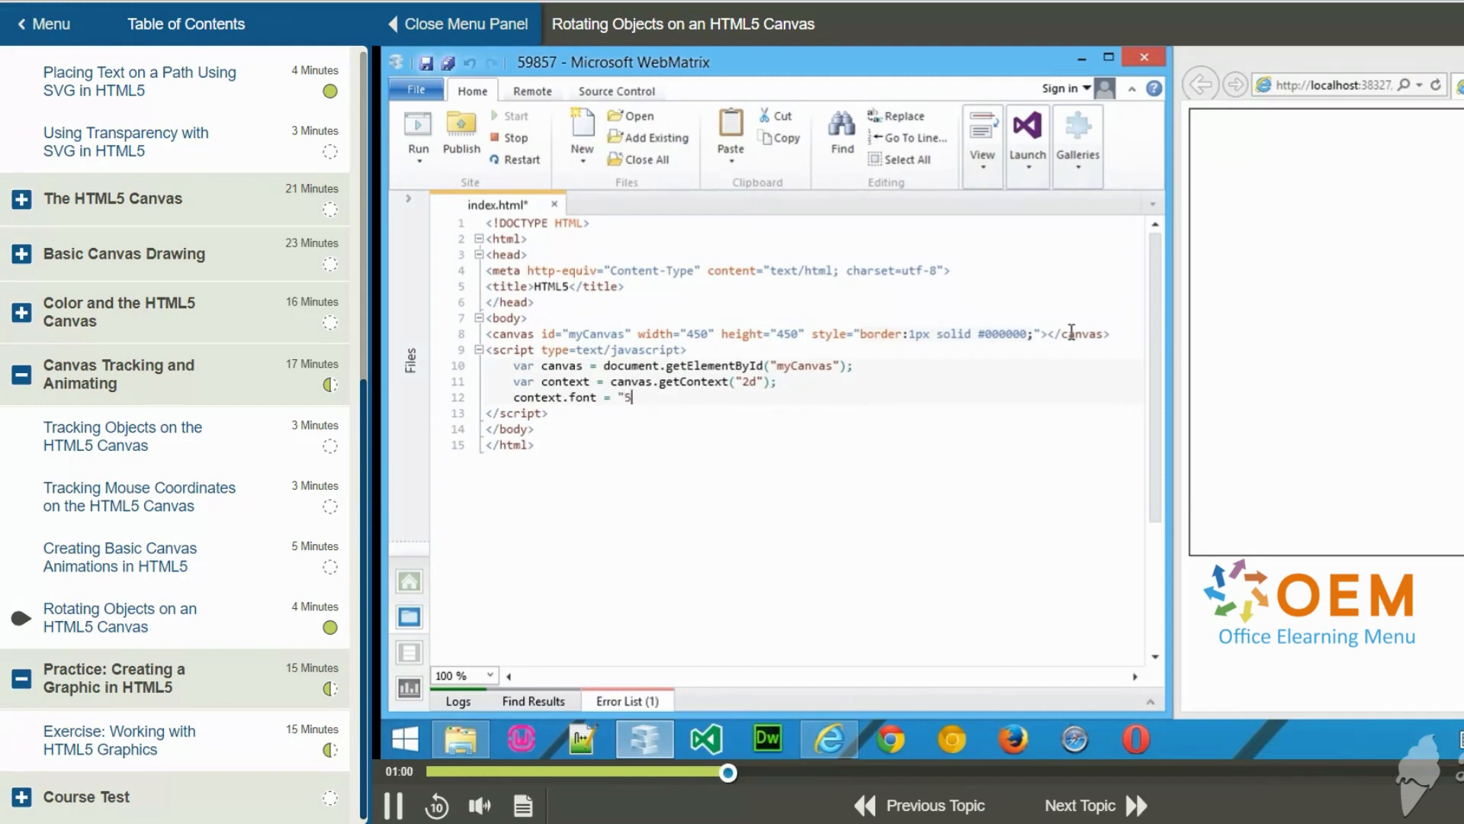
pyautogui.write('0pt Calibri";')
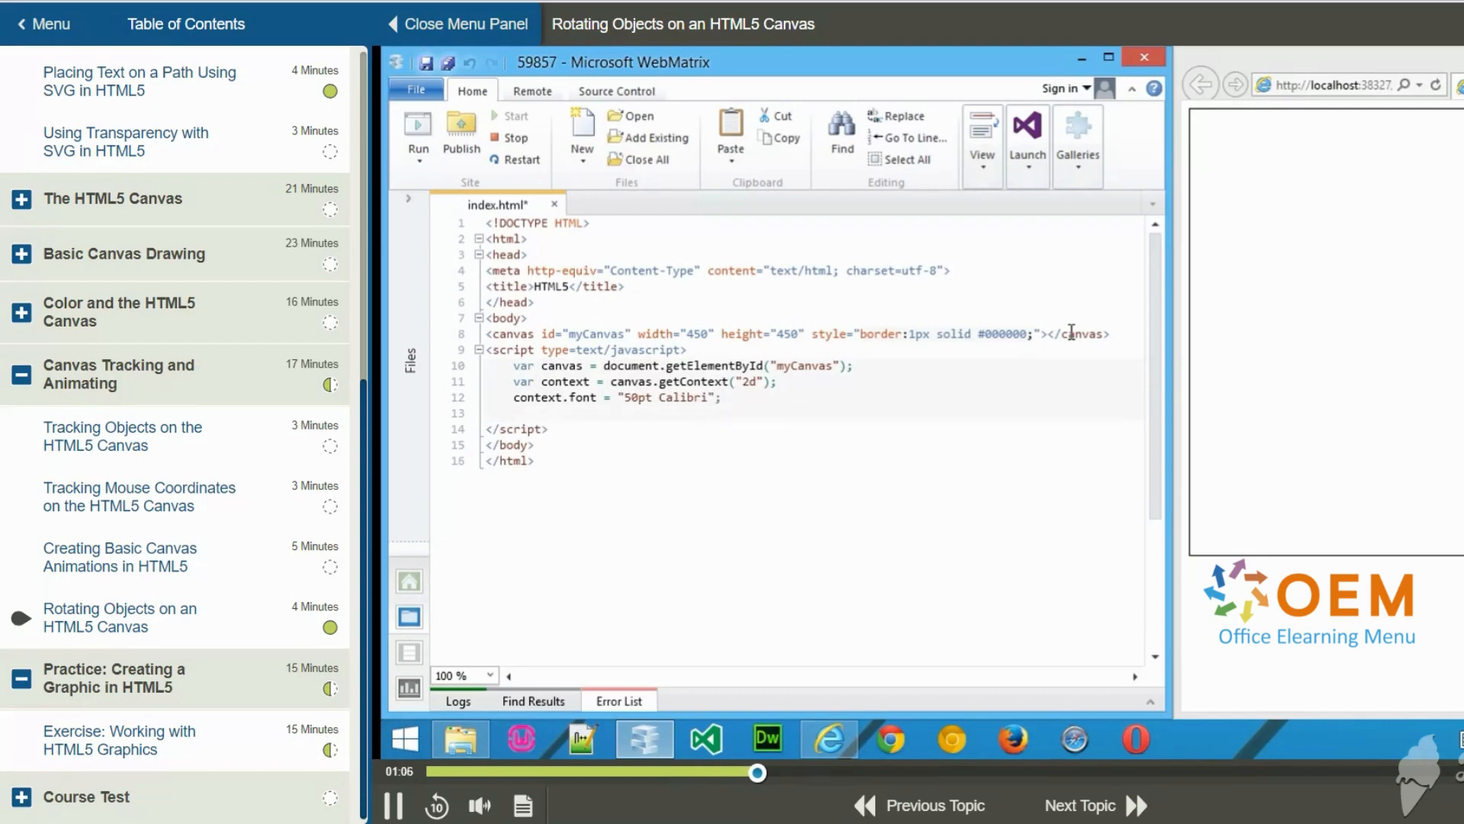
# - Set context.fillStyle = "blue"; for the first text
pyautogui.write('con')
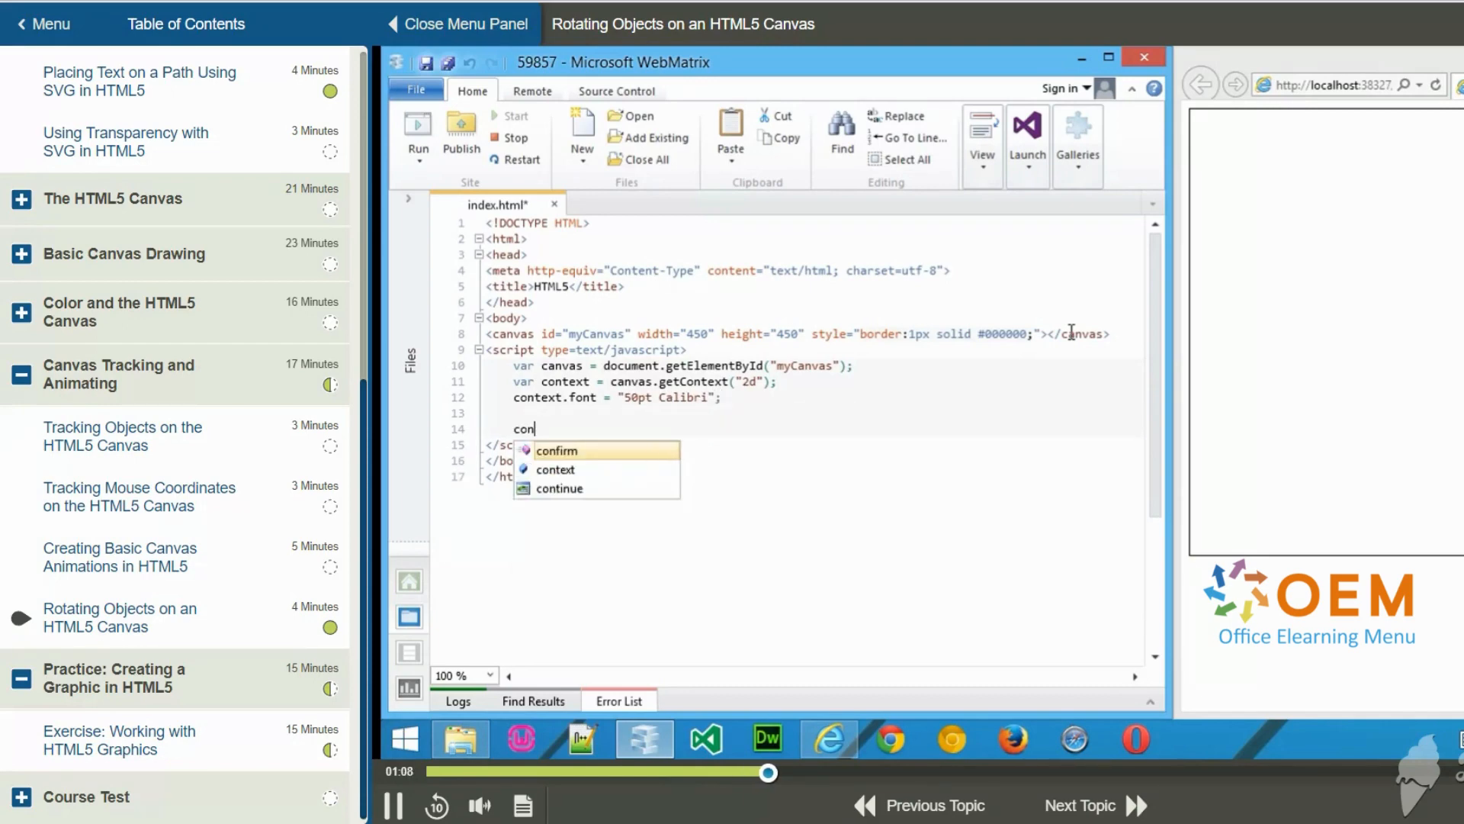
pyautogui.write('tex')
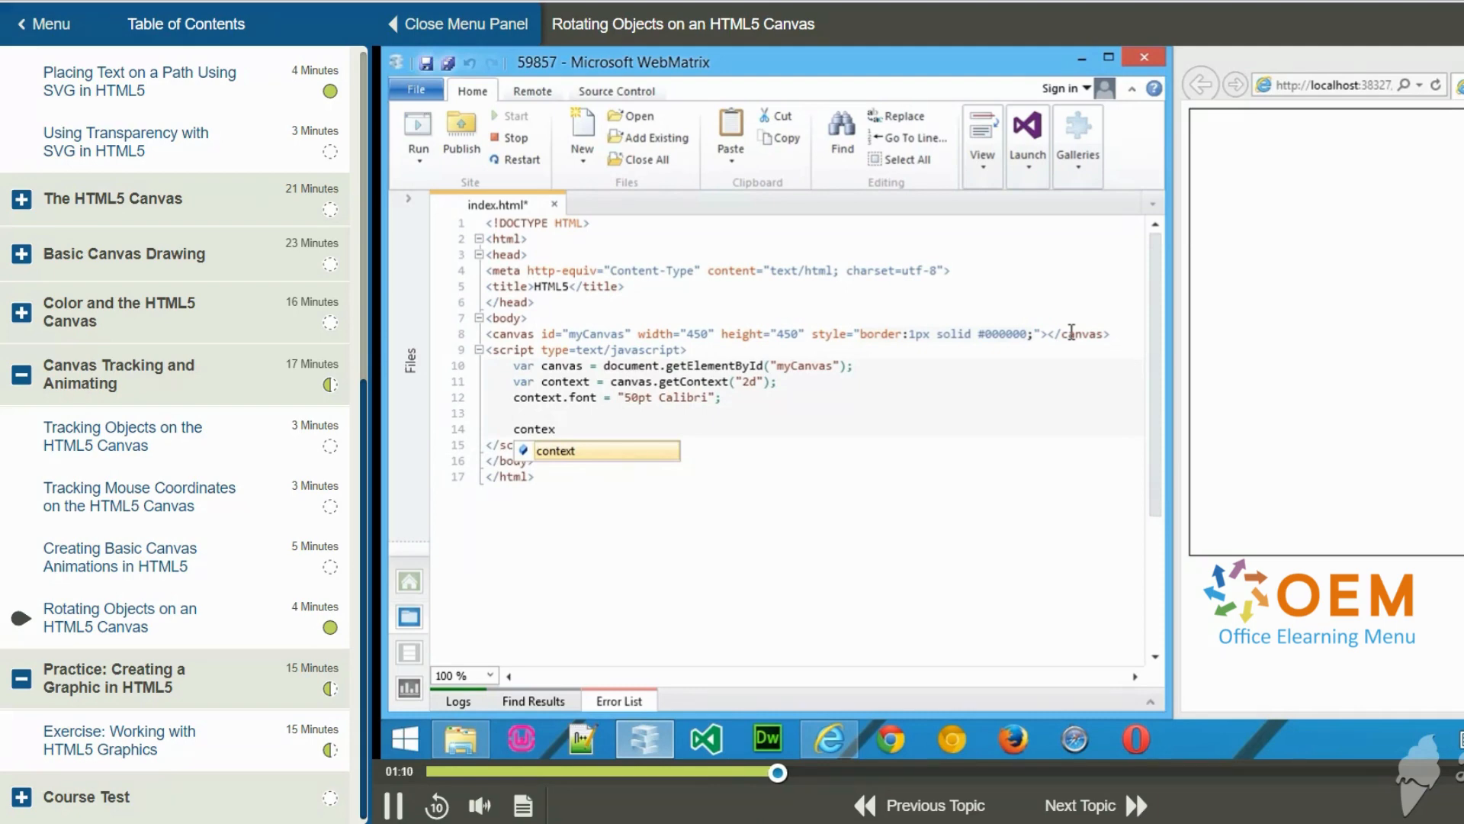
pyautogui.write('context.fi')
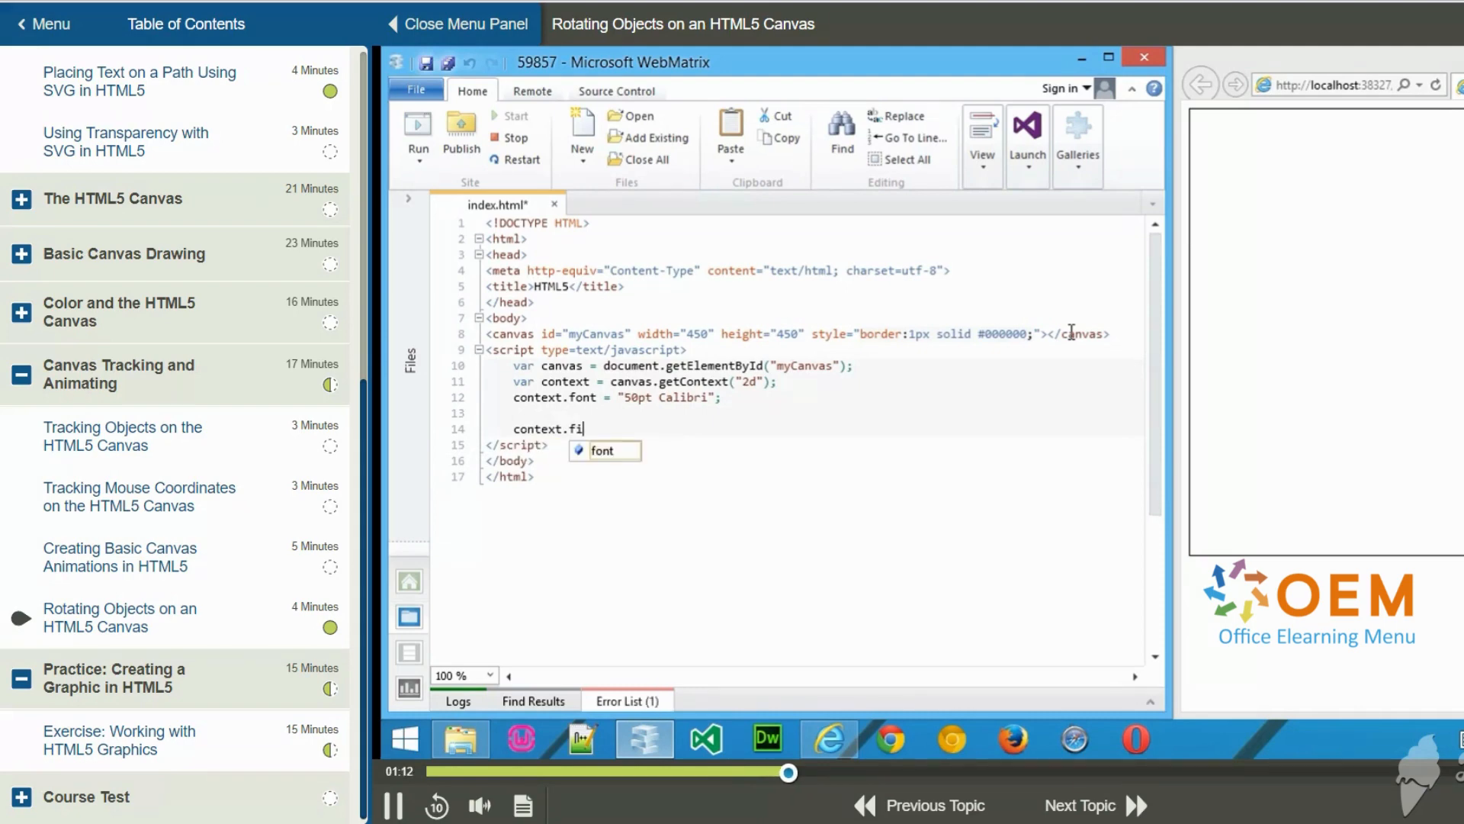
pyautogui.write('llStyle =')
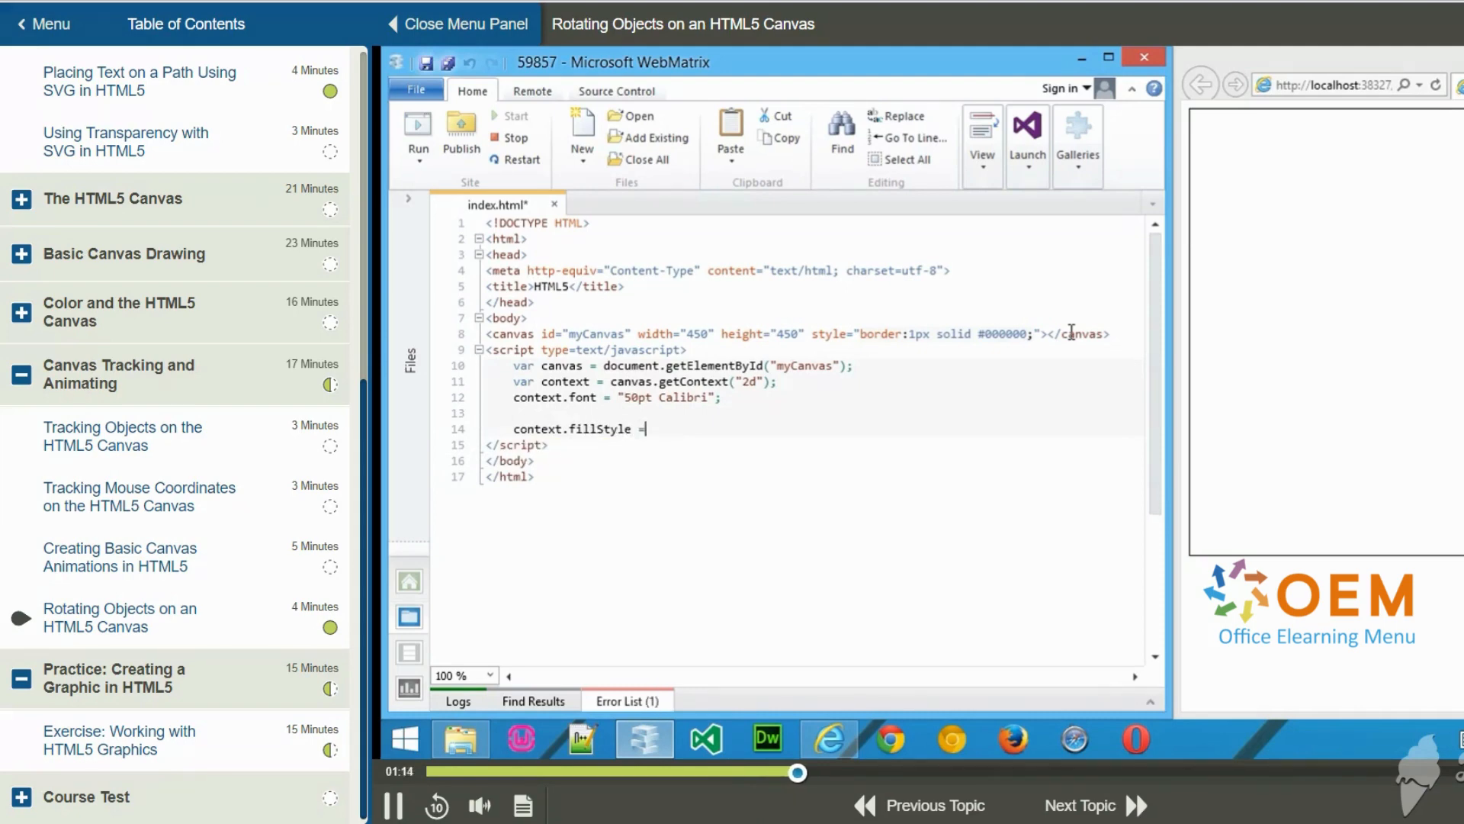
pyautogui.write('"blue"')
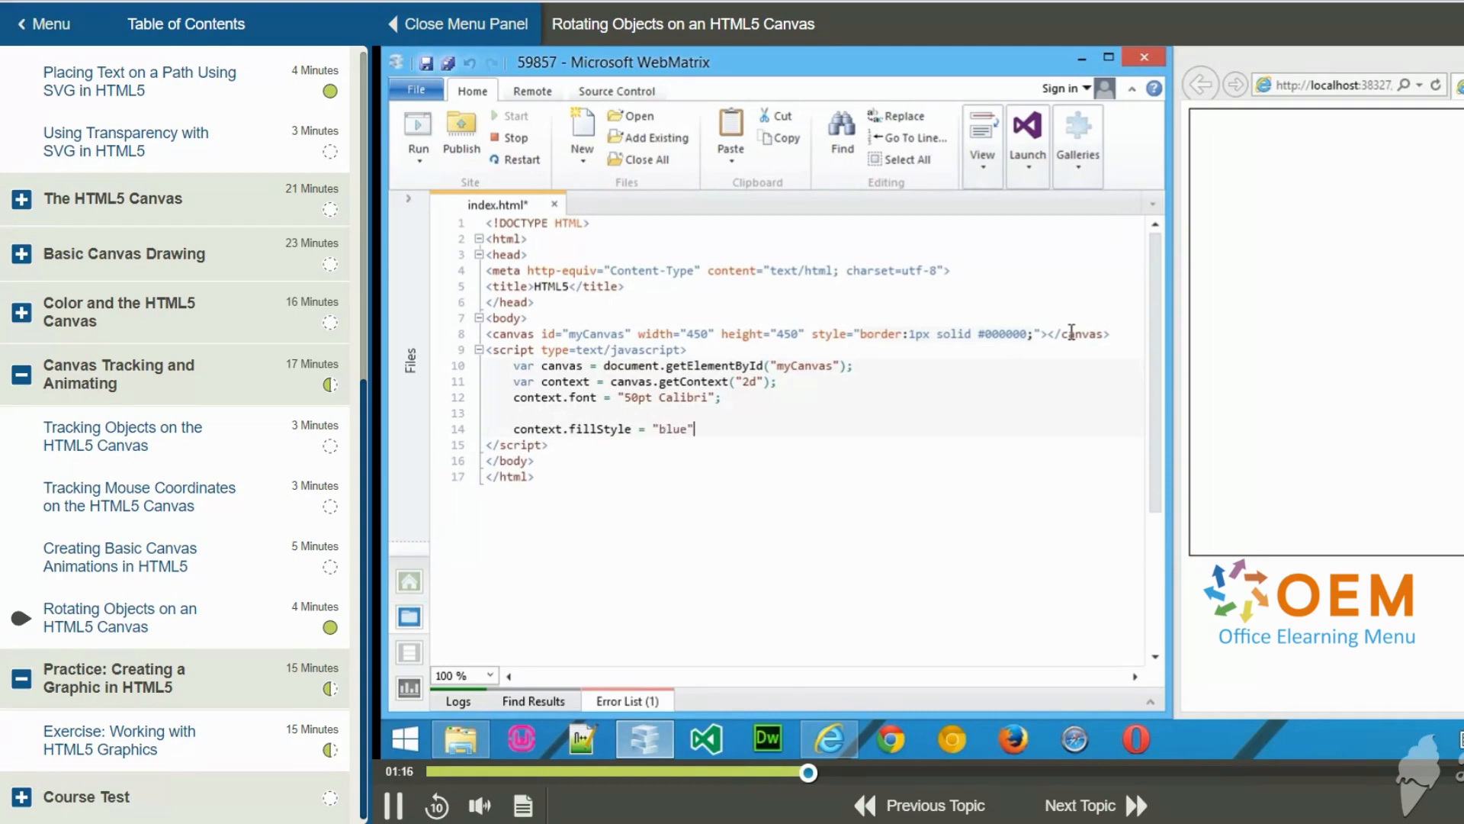
# - Draw the text with context.fillText("Hello world", 80,80);
pyautogui.write('context.fill')
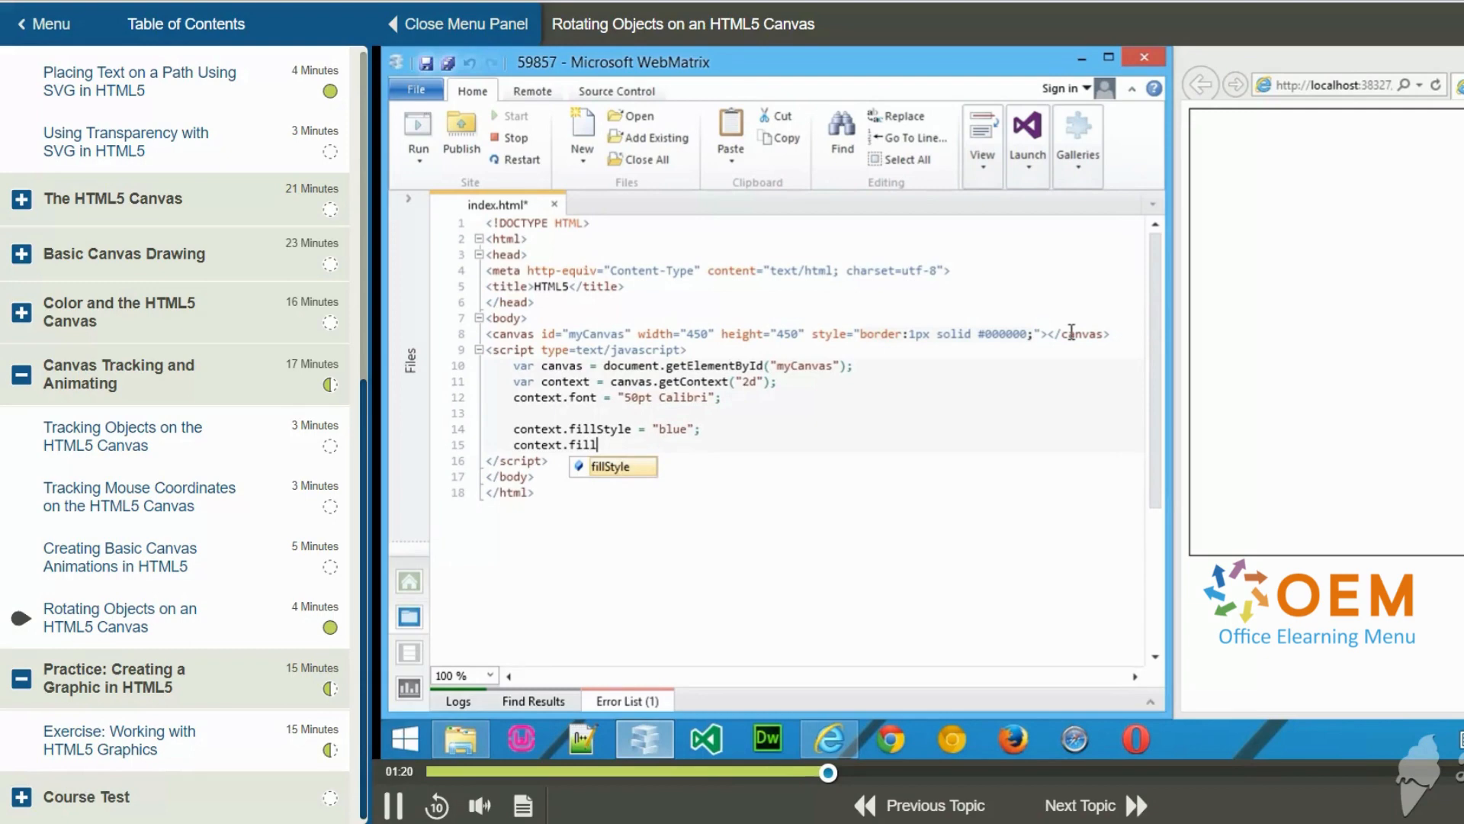
pyautogui.write('Text(')
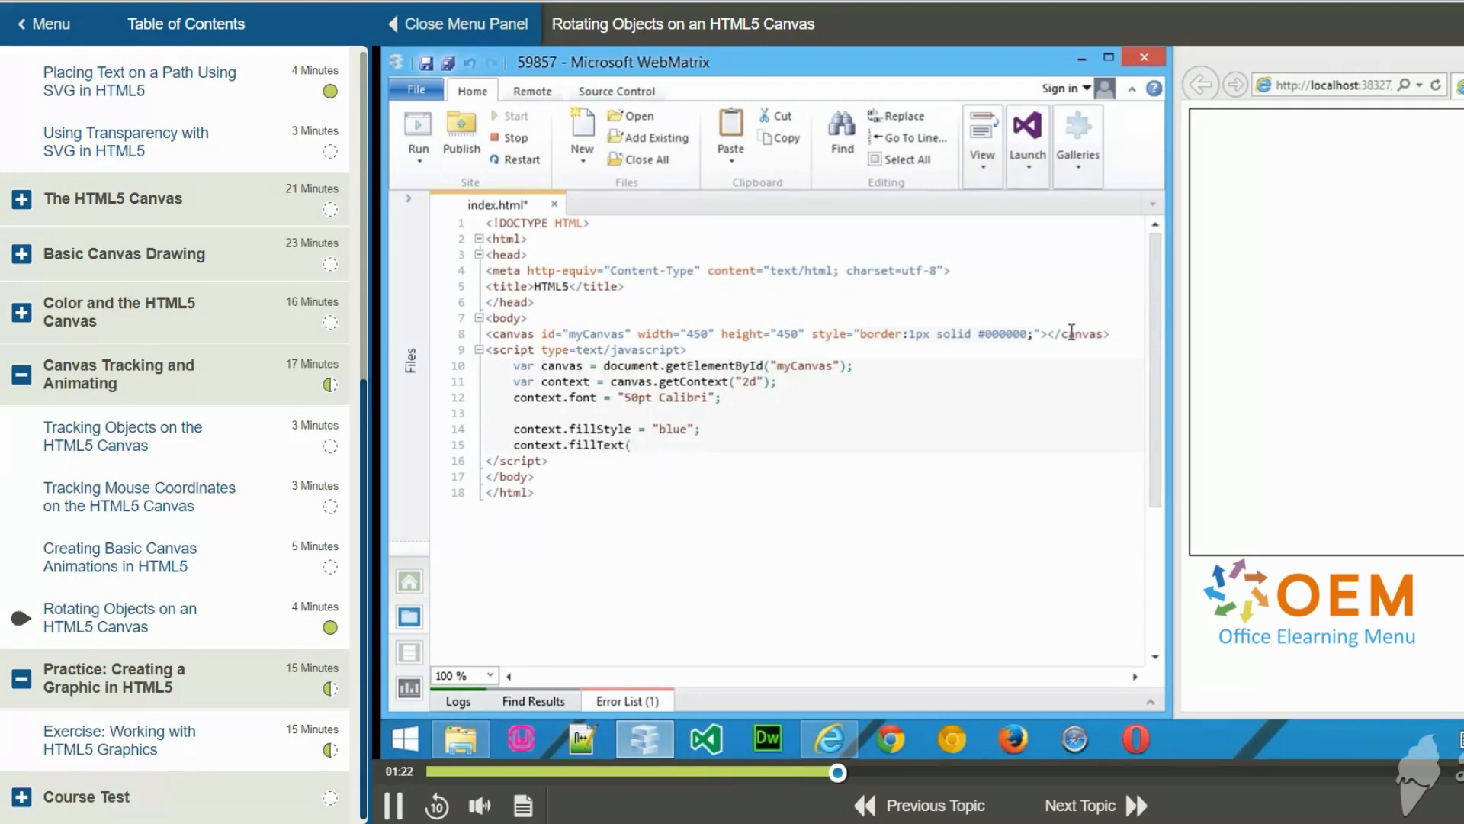
pyautogui.write('"Hello')
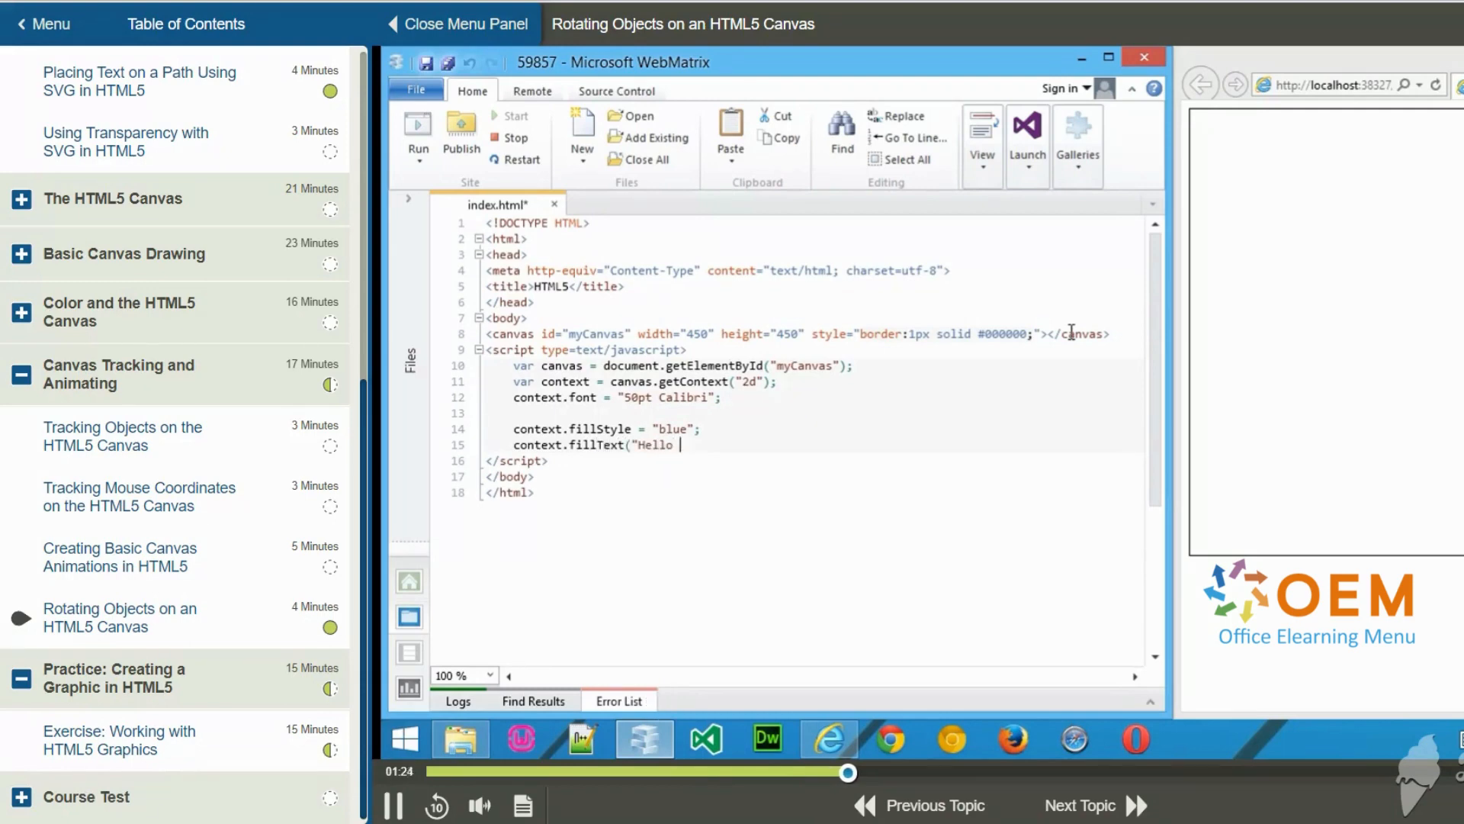
pyautogui.write('world",')
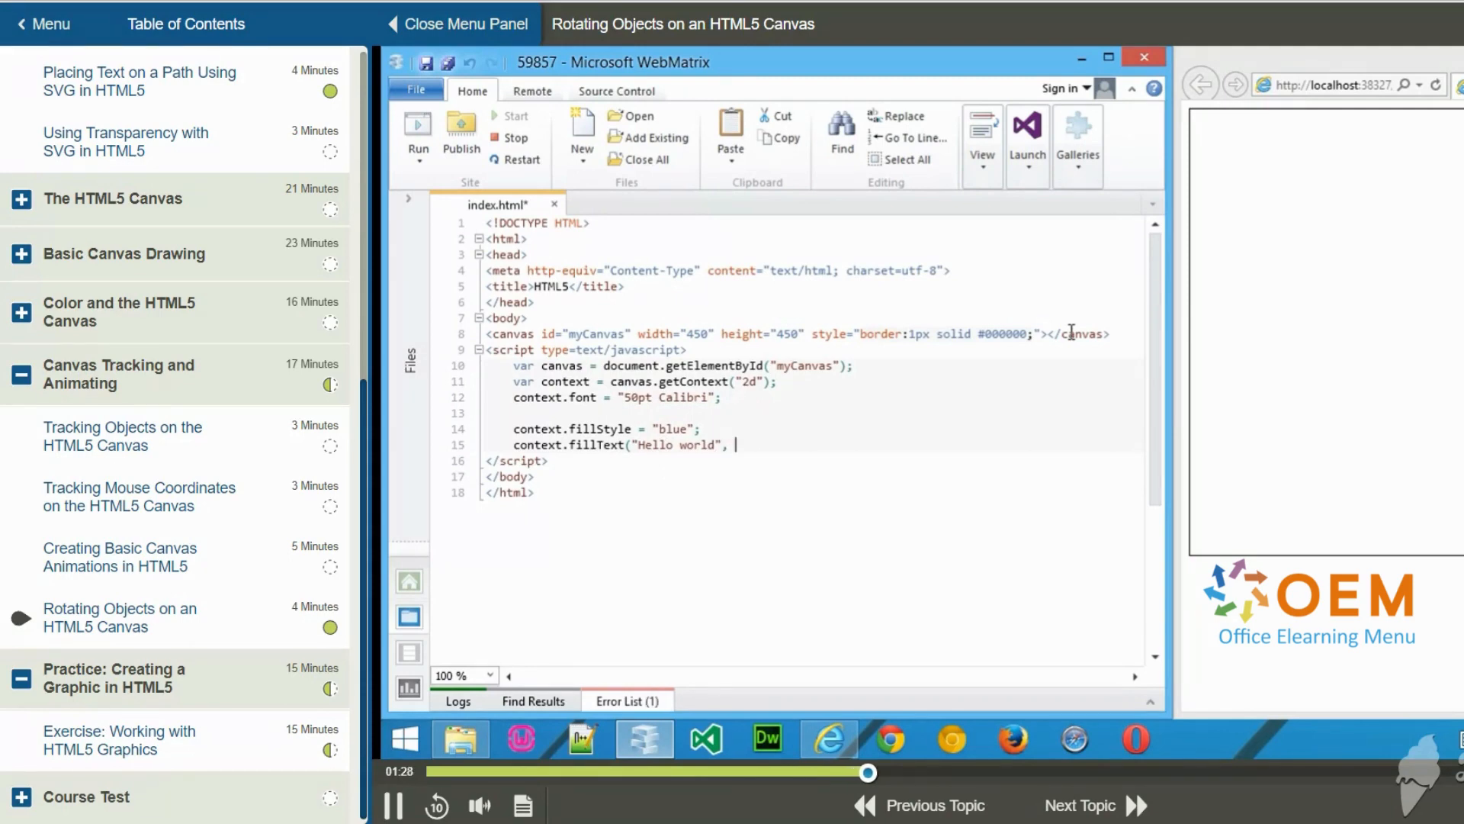
pyautogui.write('80,80);')
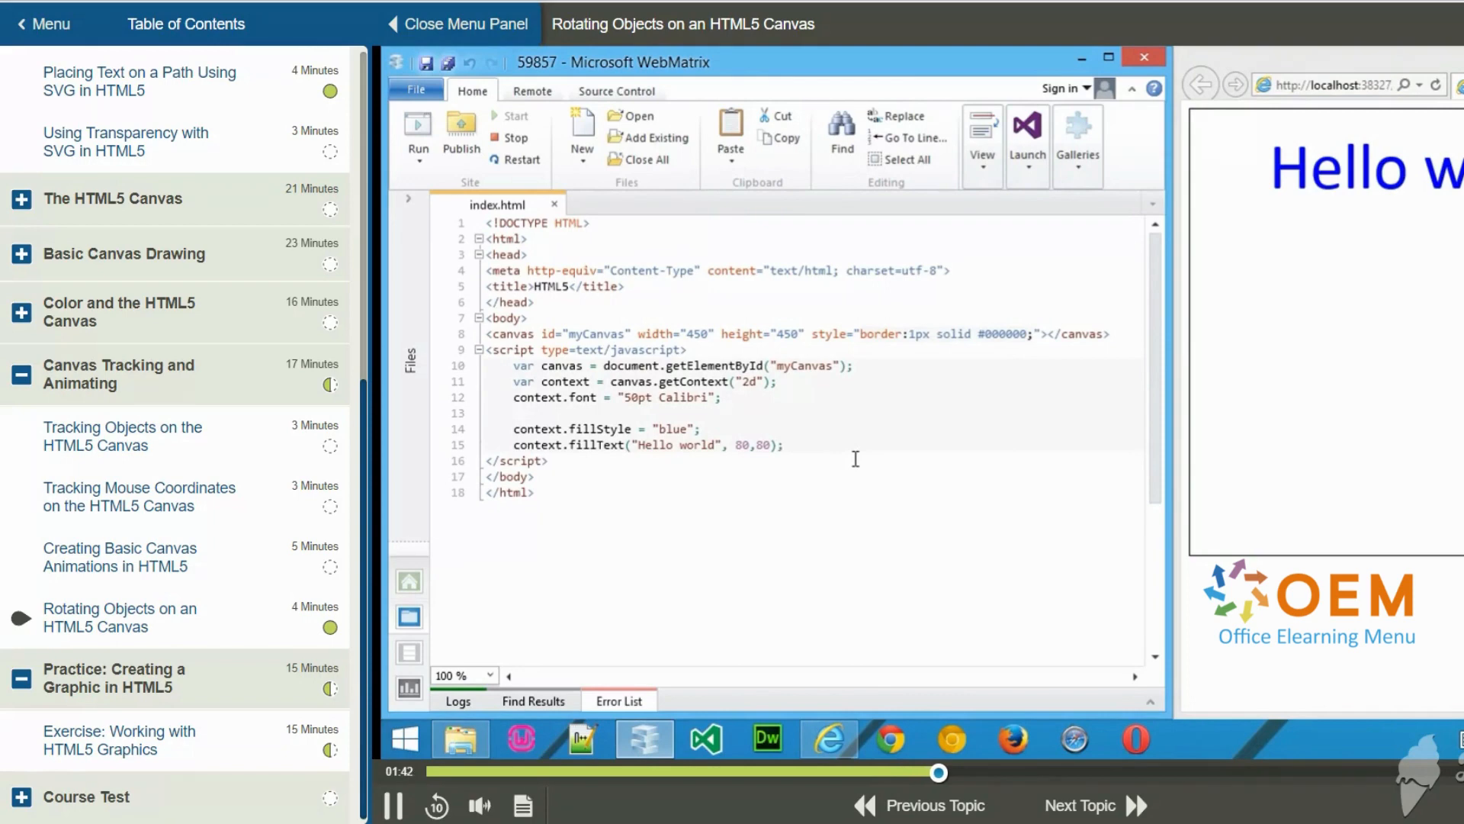
# - Add two blank lines below the fillText call for the next drawing code
pyautogui.press('Enter')
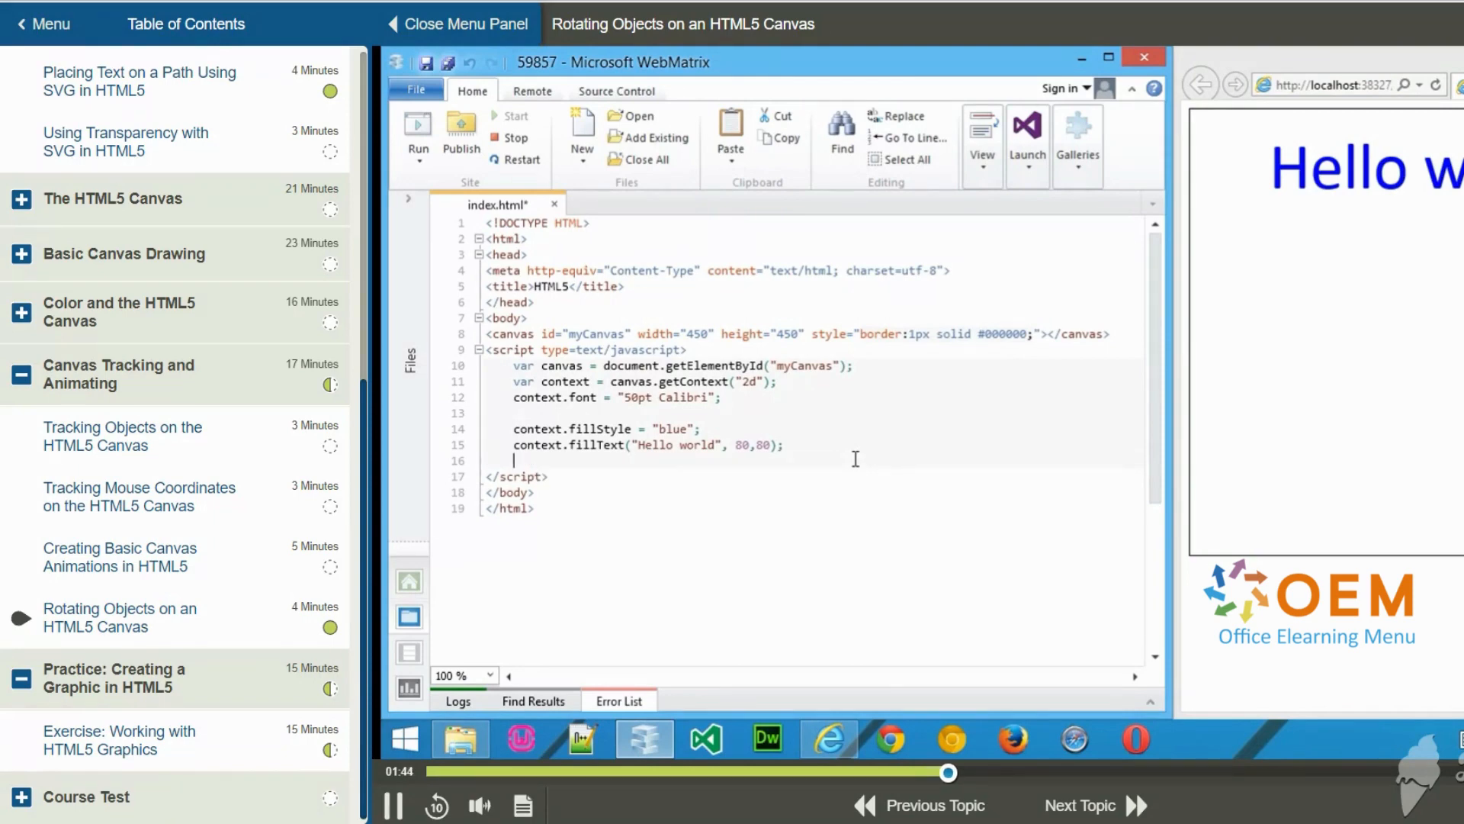
pyautogui.press('enter')
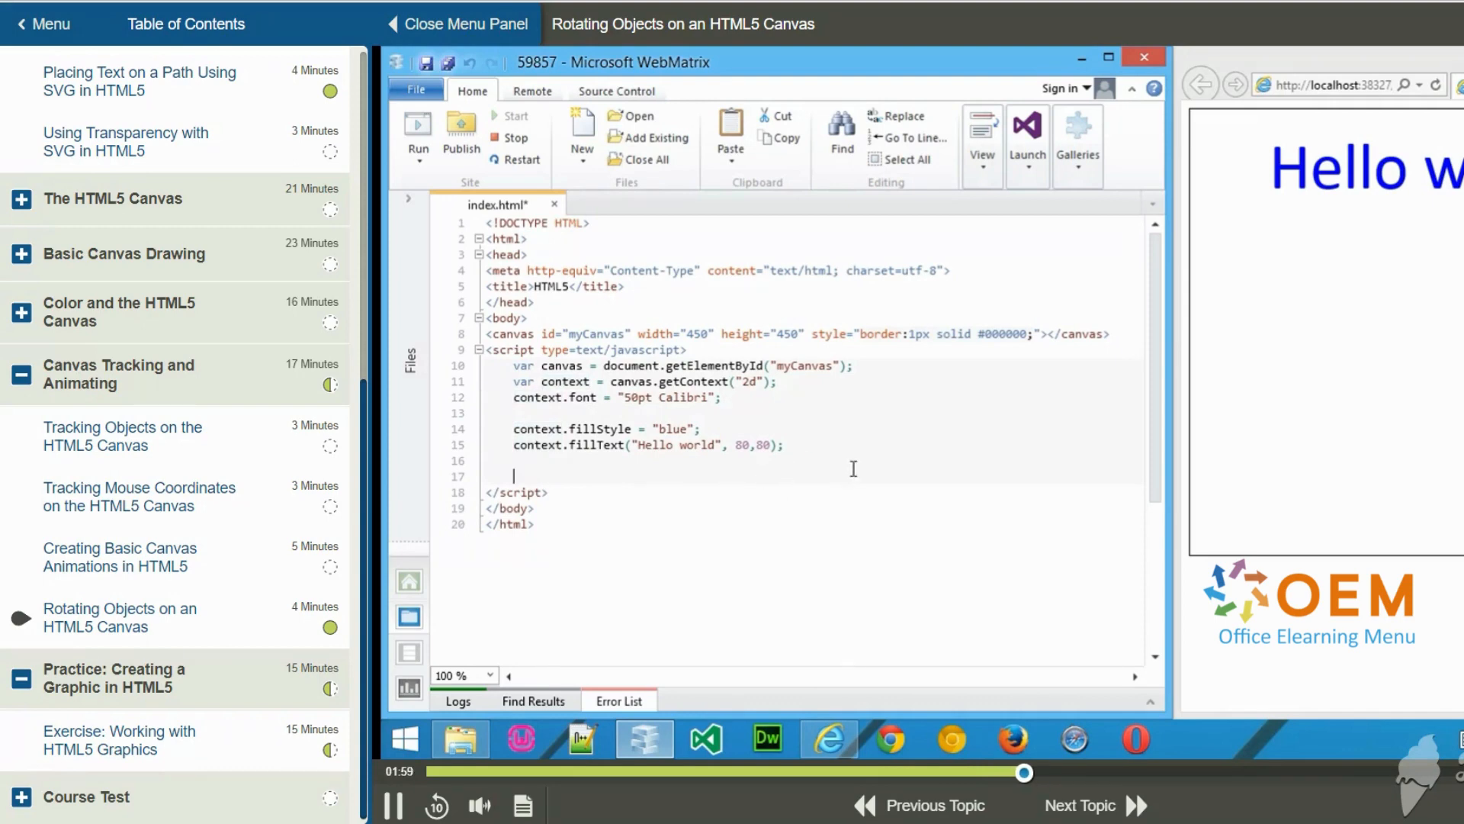
# - Set context.fillStyle = "red"; for the second text
pyautogui.write('context.')
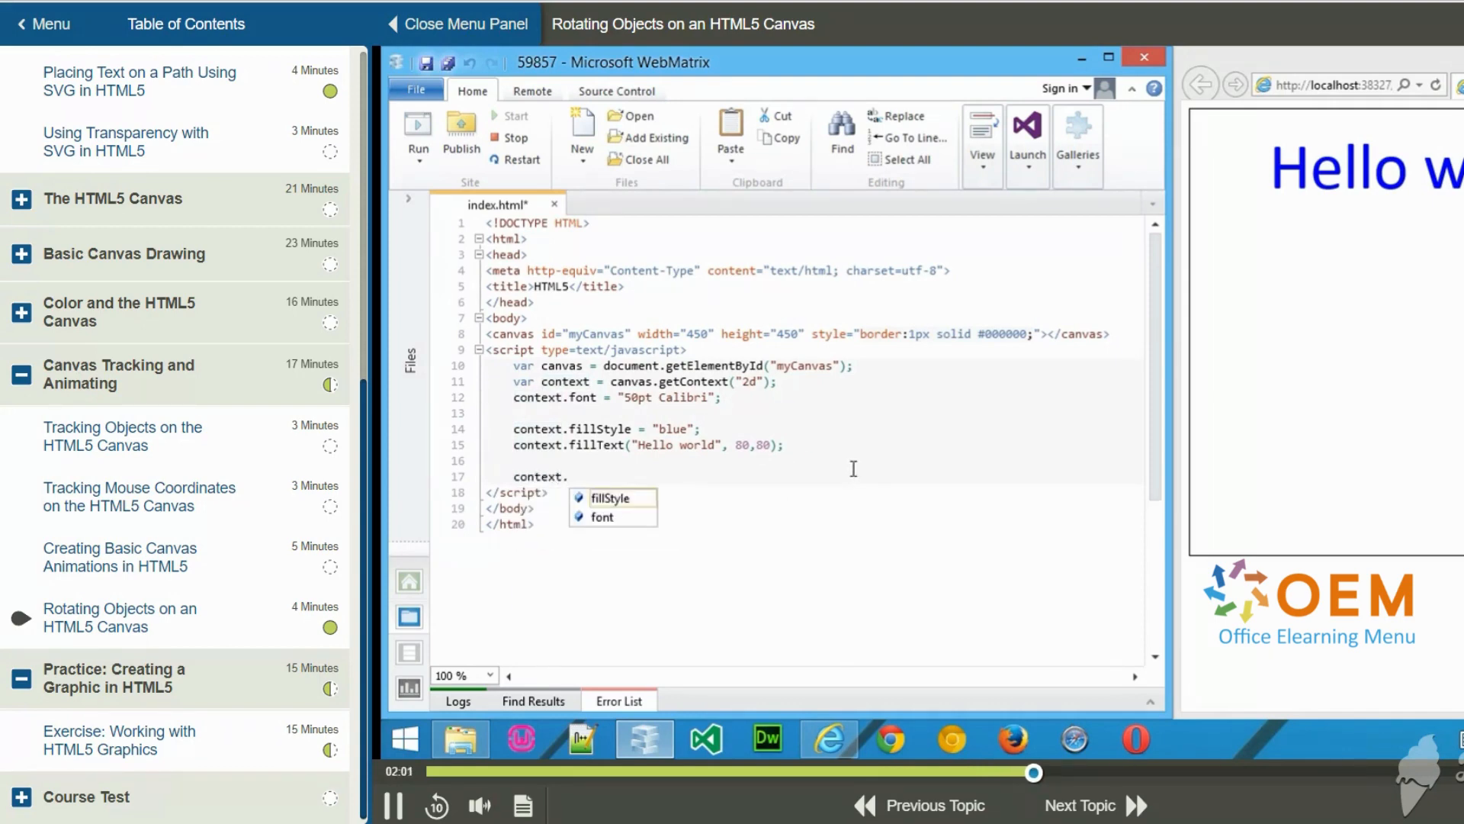
pyautogui.write('fillStyle =')
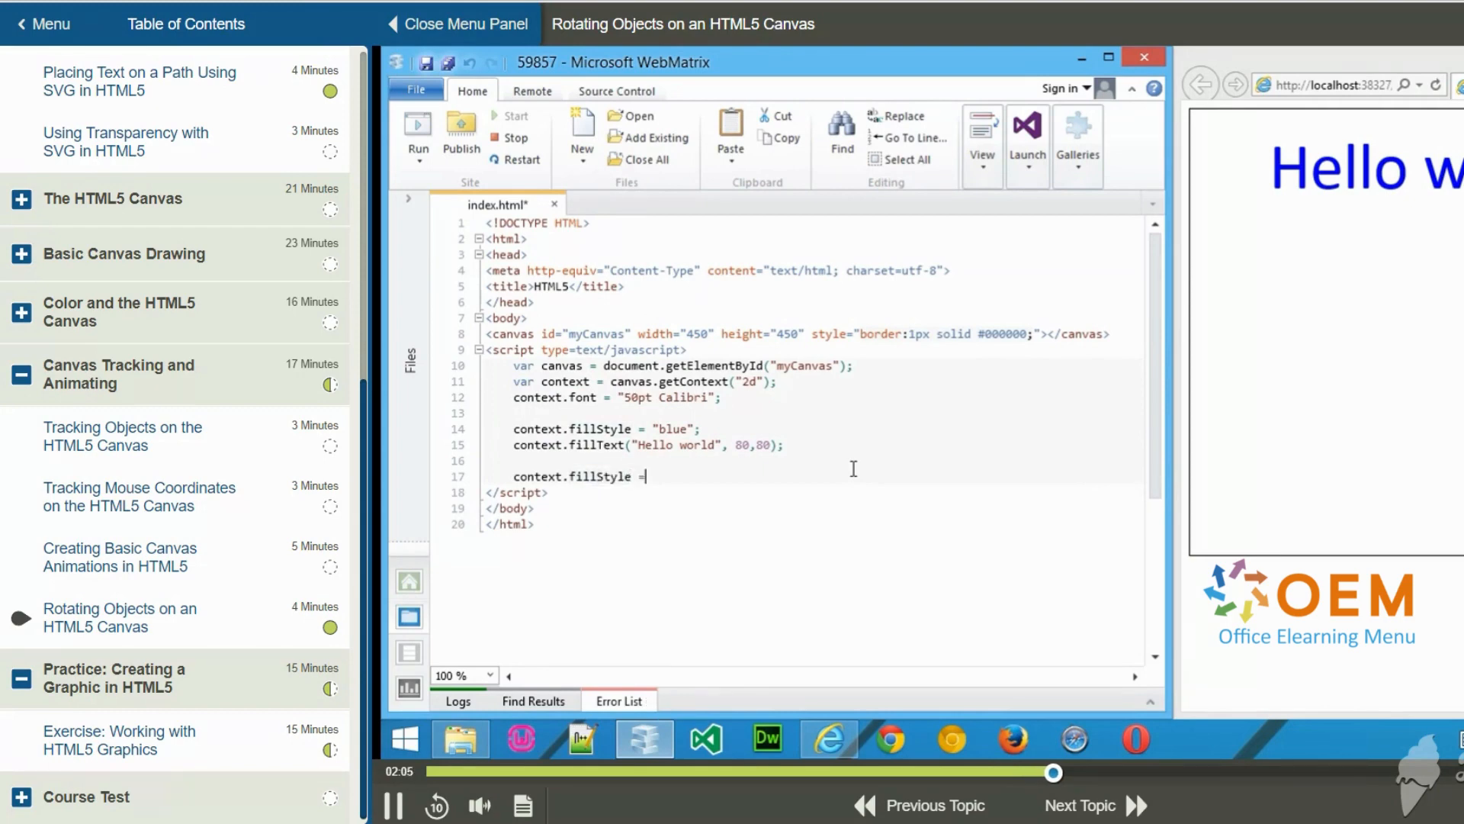
pyautogui.write('"red";')
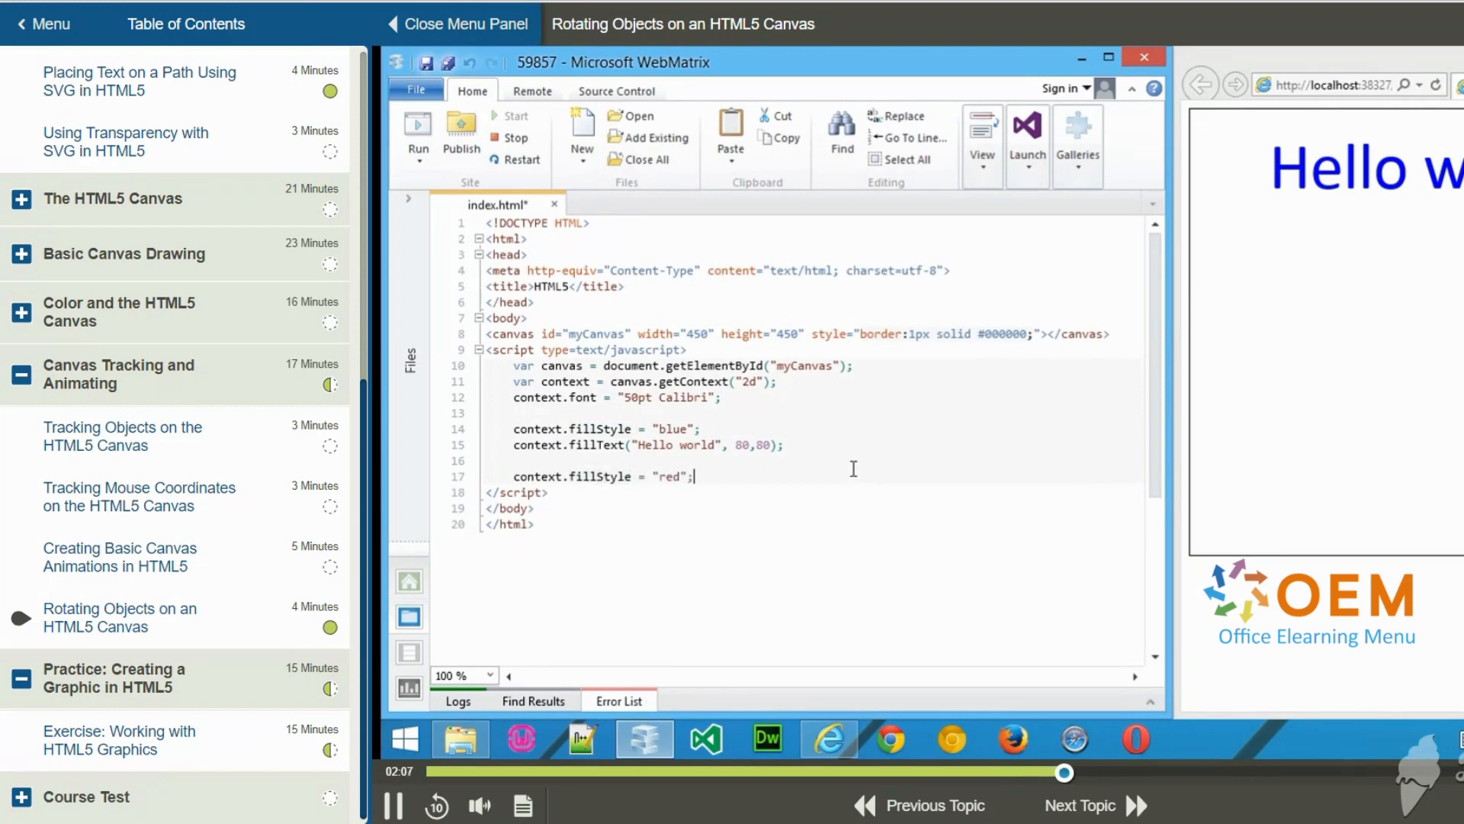
# - Rotate the canvas with context.rotate((Math.PI/180)*45); and begin the next context line
pyautogui.write('conte')
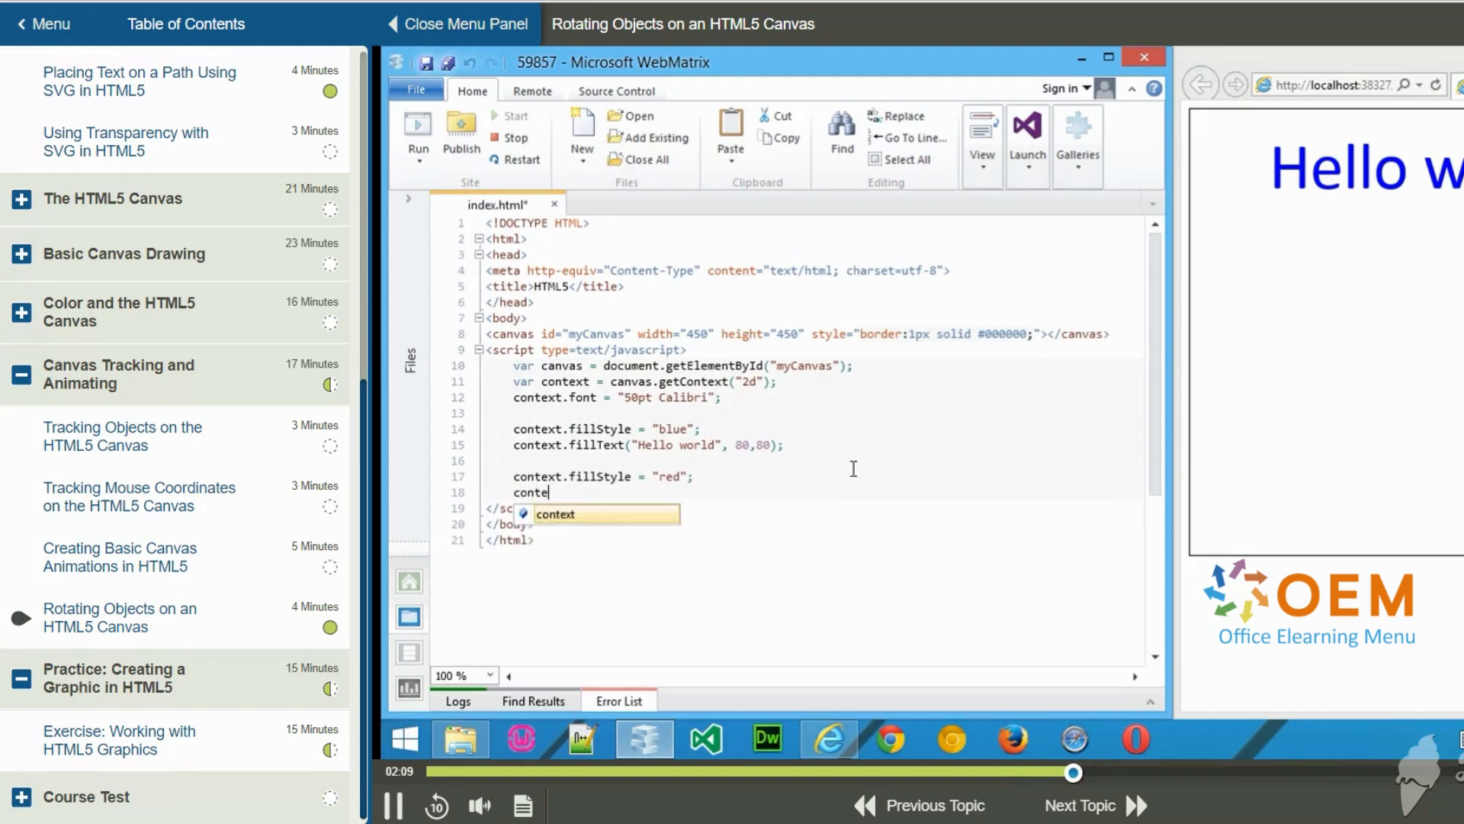
pyautogui.write('.rotate')
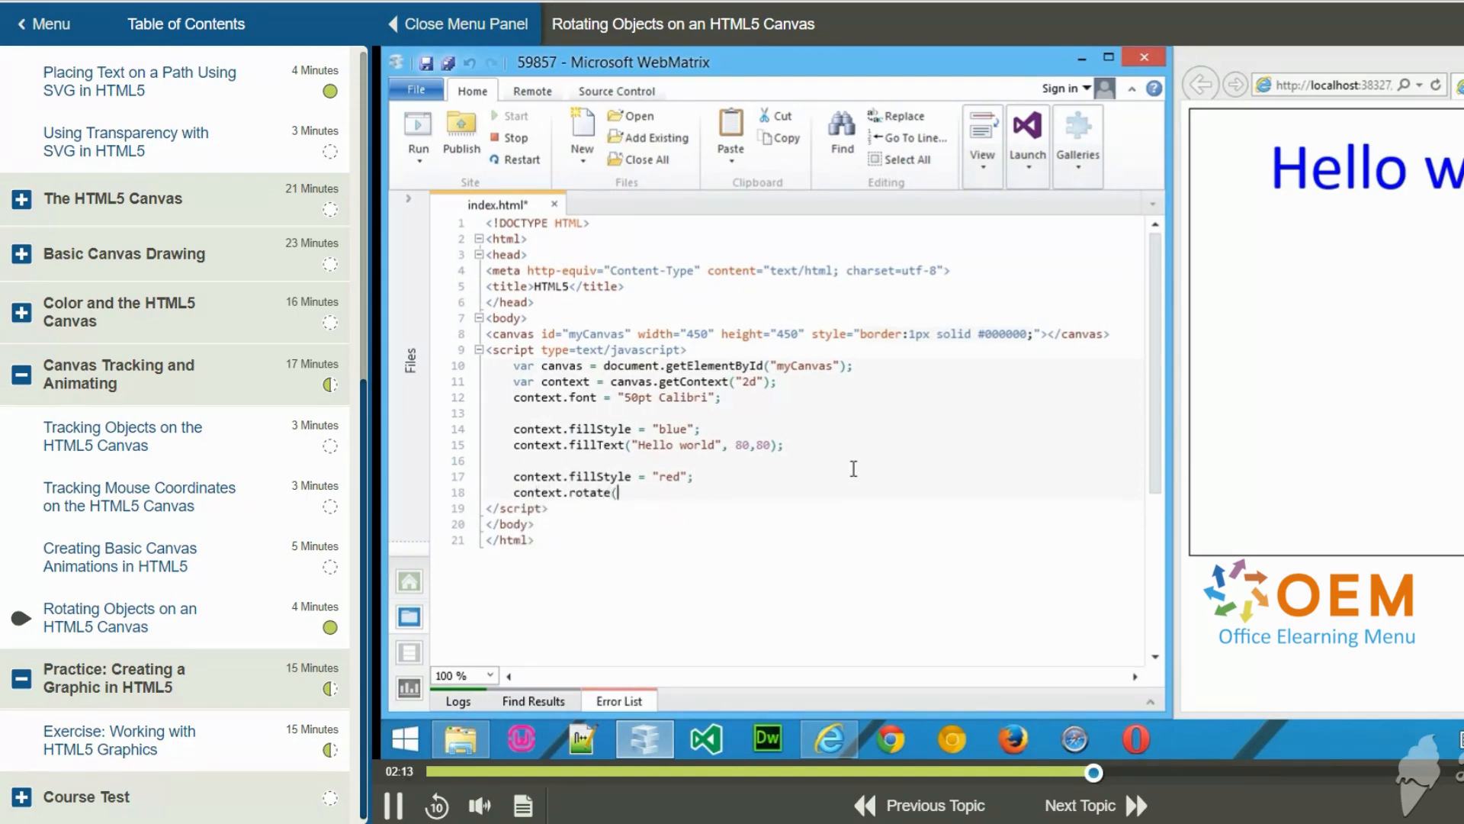
pyautogui.write('(M')
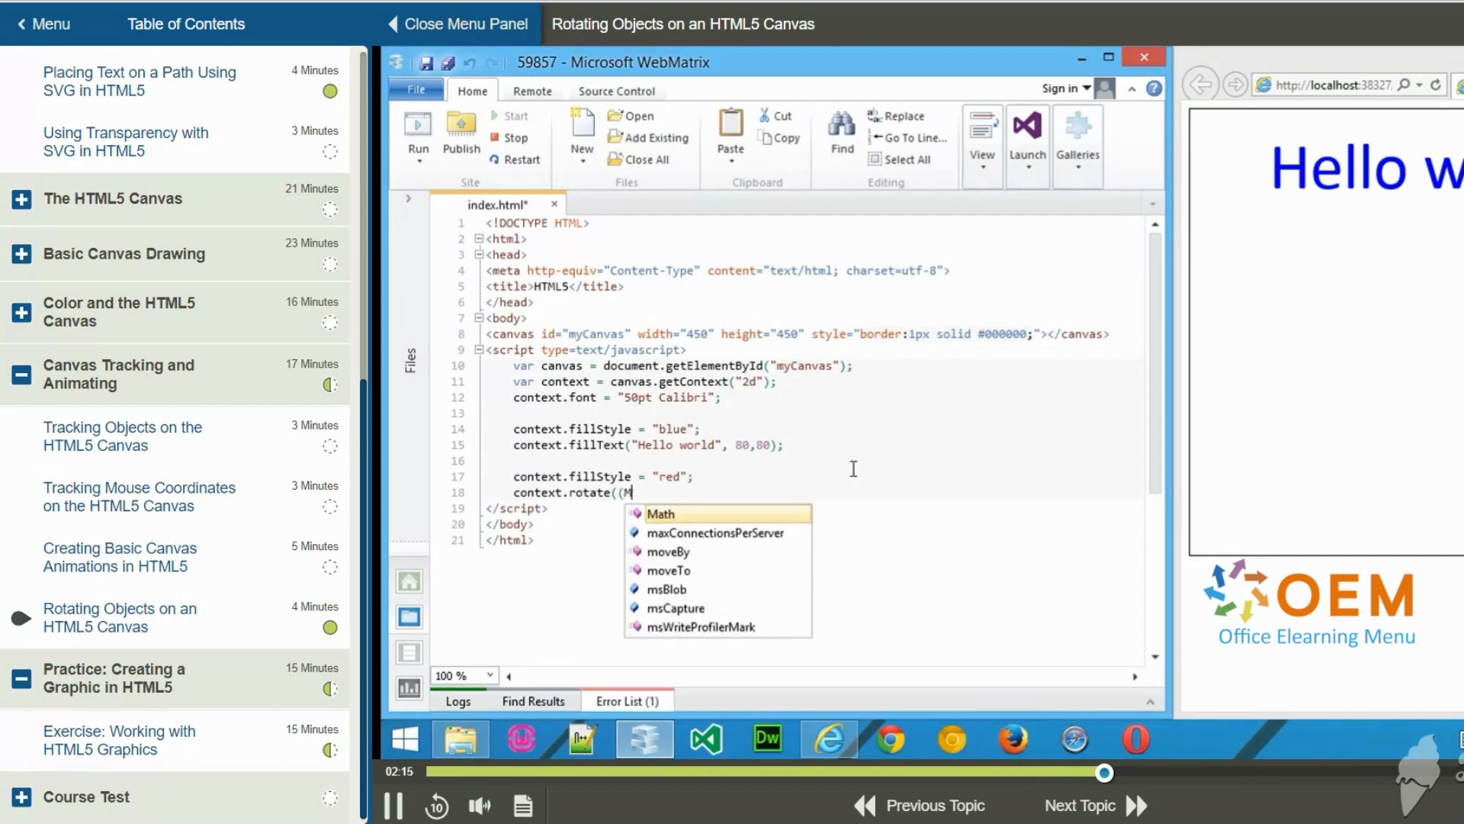
pyautogui.write('ath.')
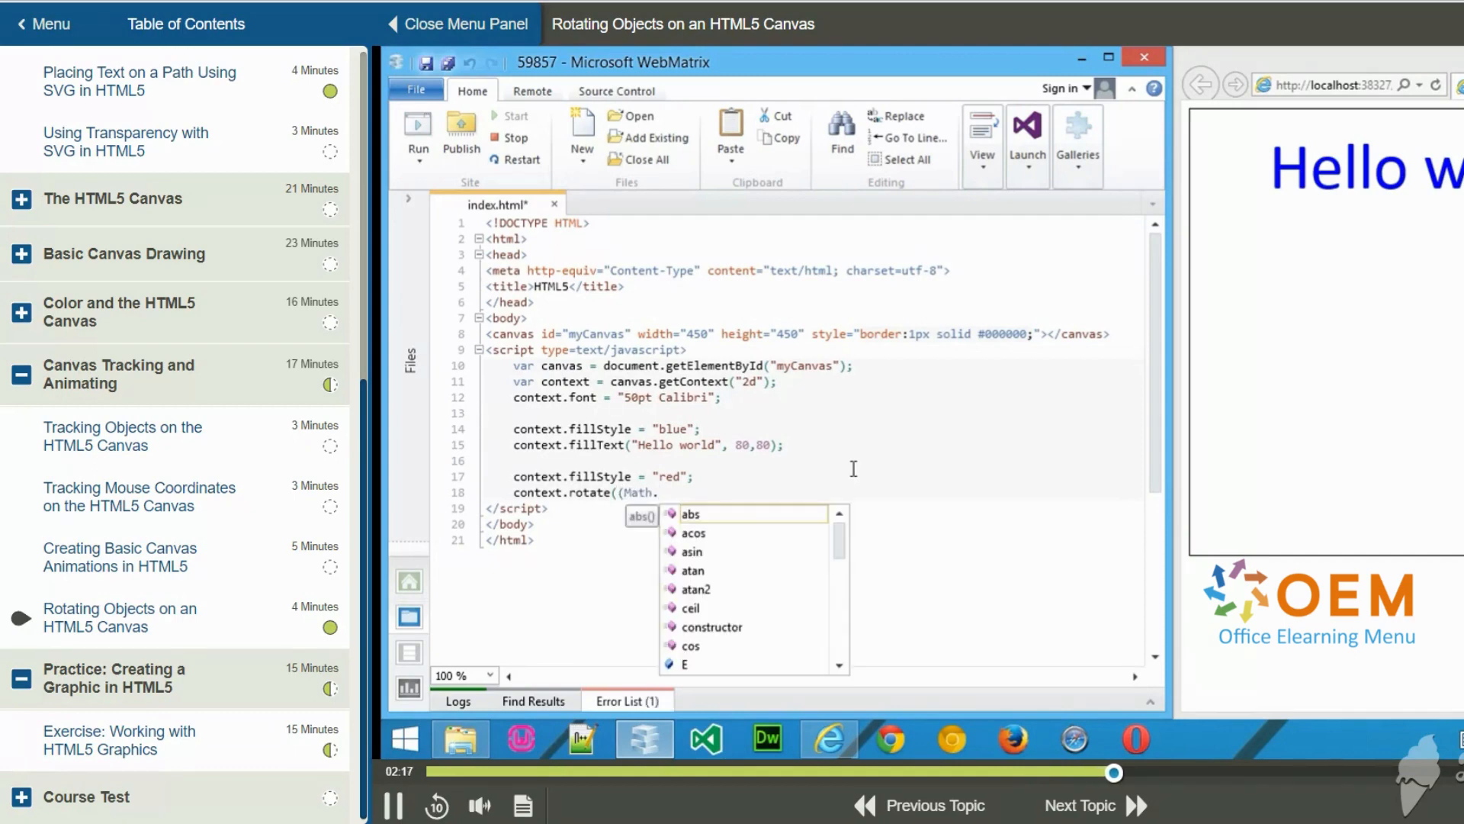
pyautogui.write('PI')
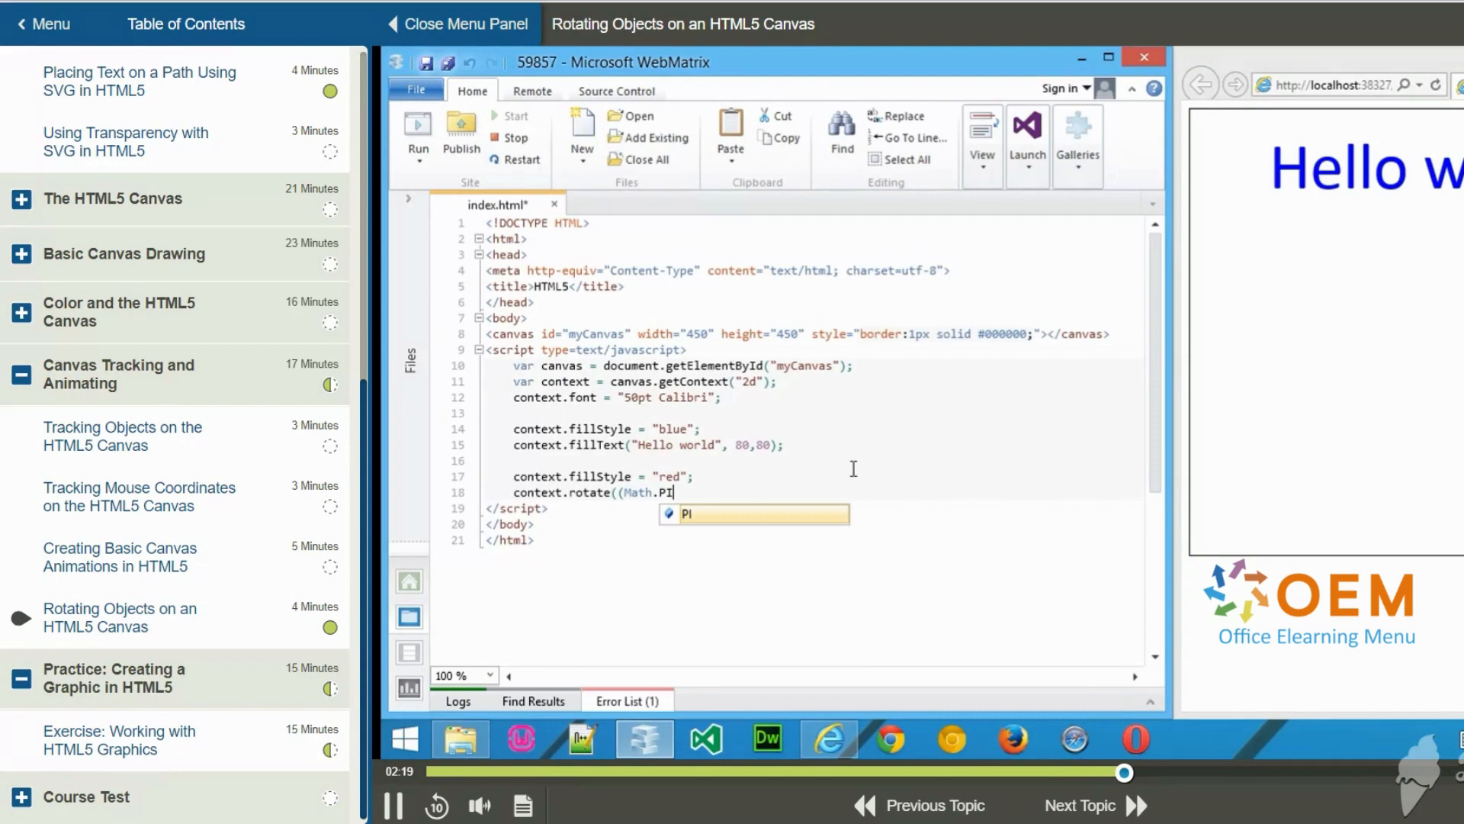
pyautogui.write('/180)*45)')
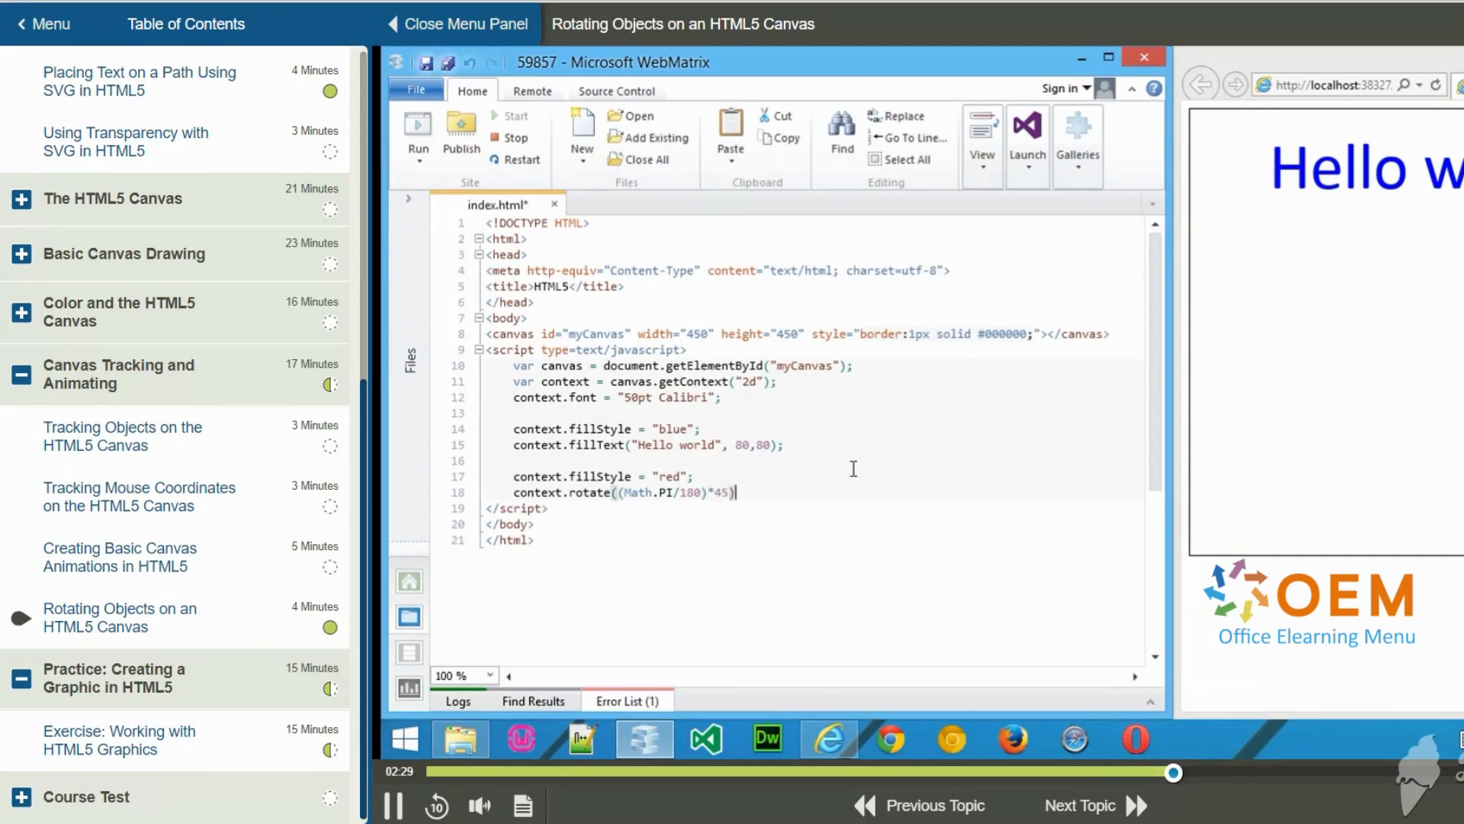
pyautogui.write(';')
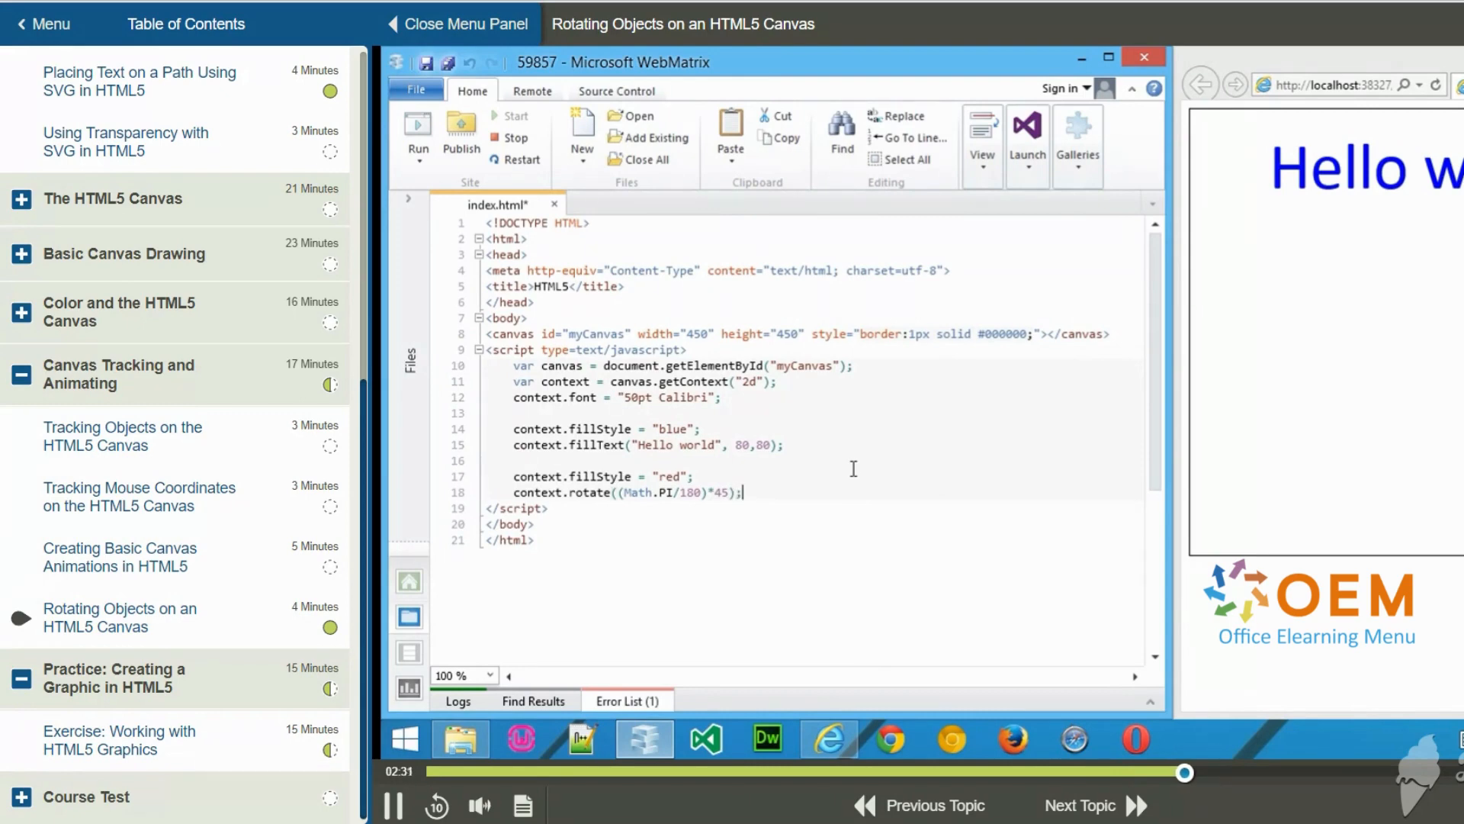
pyautogui.write('context.f')
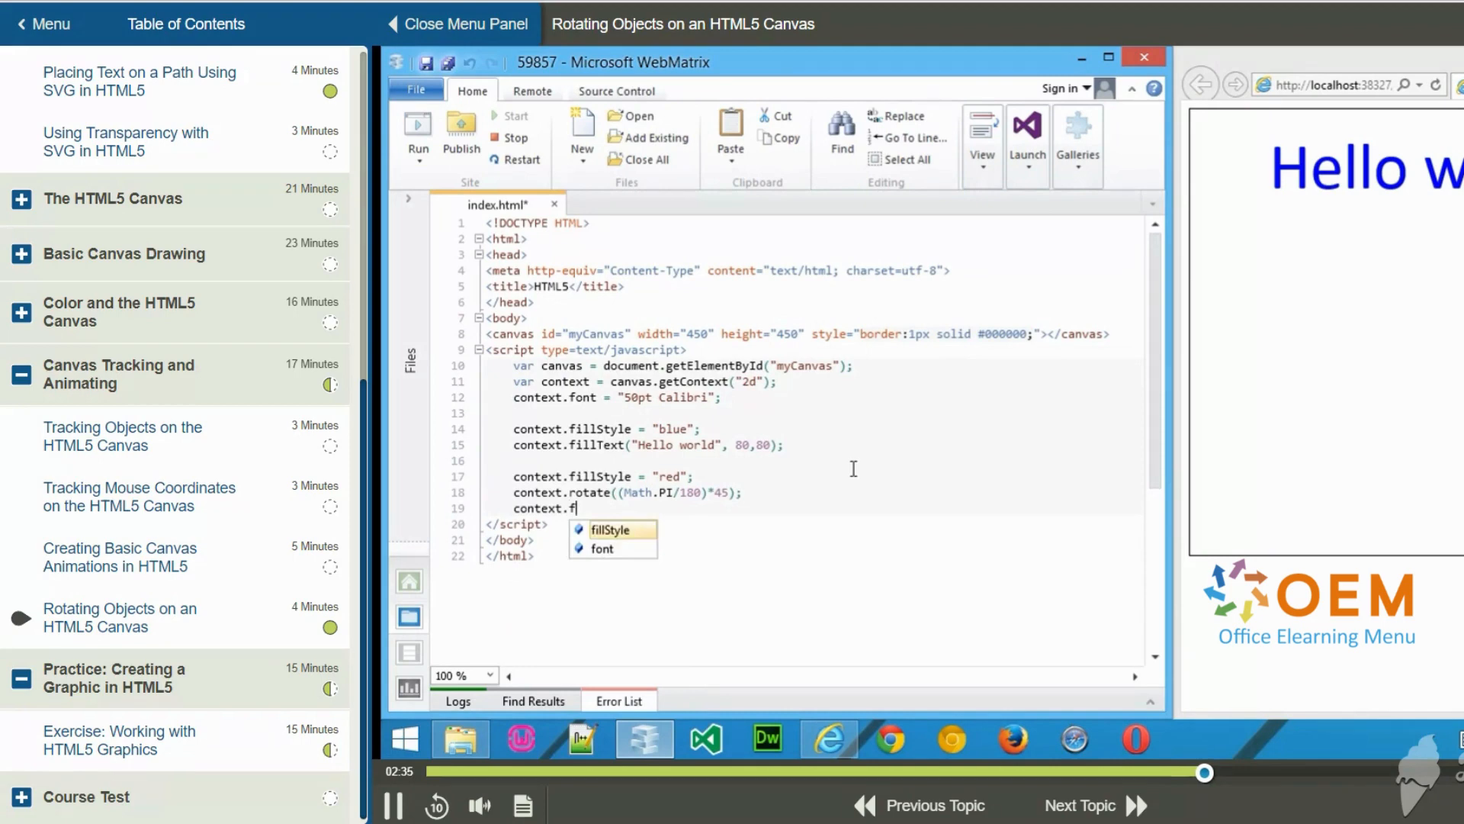
# - Draw context.fillText("Hello world", 50,50); and refresh the preview to show the rotated red text
pyautogui.write('illText')
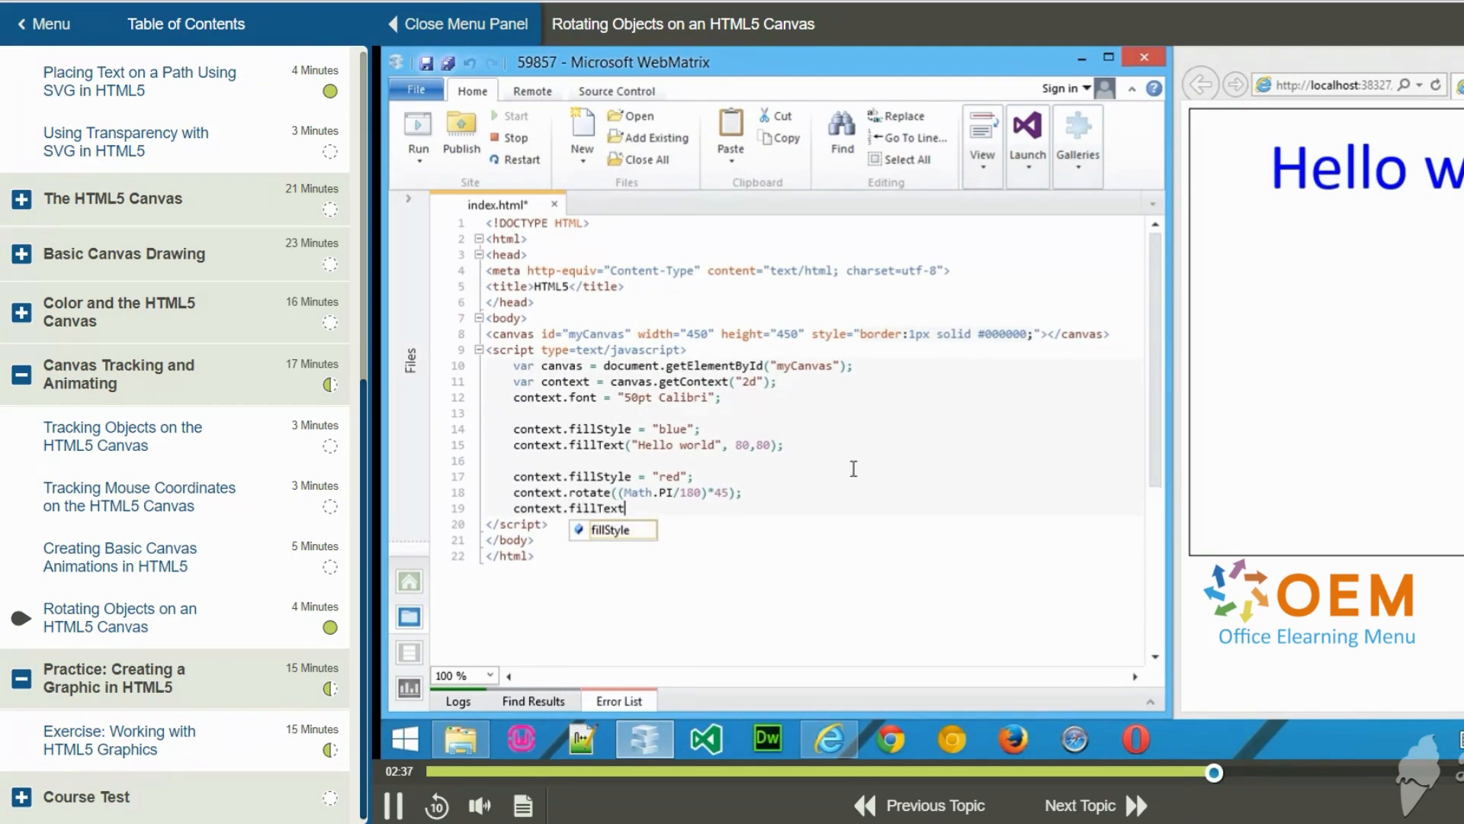
pyautogui.write('("H')
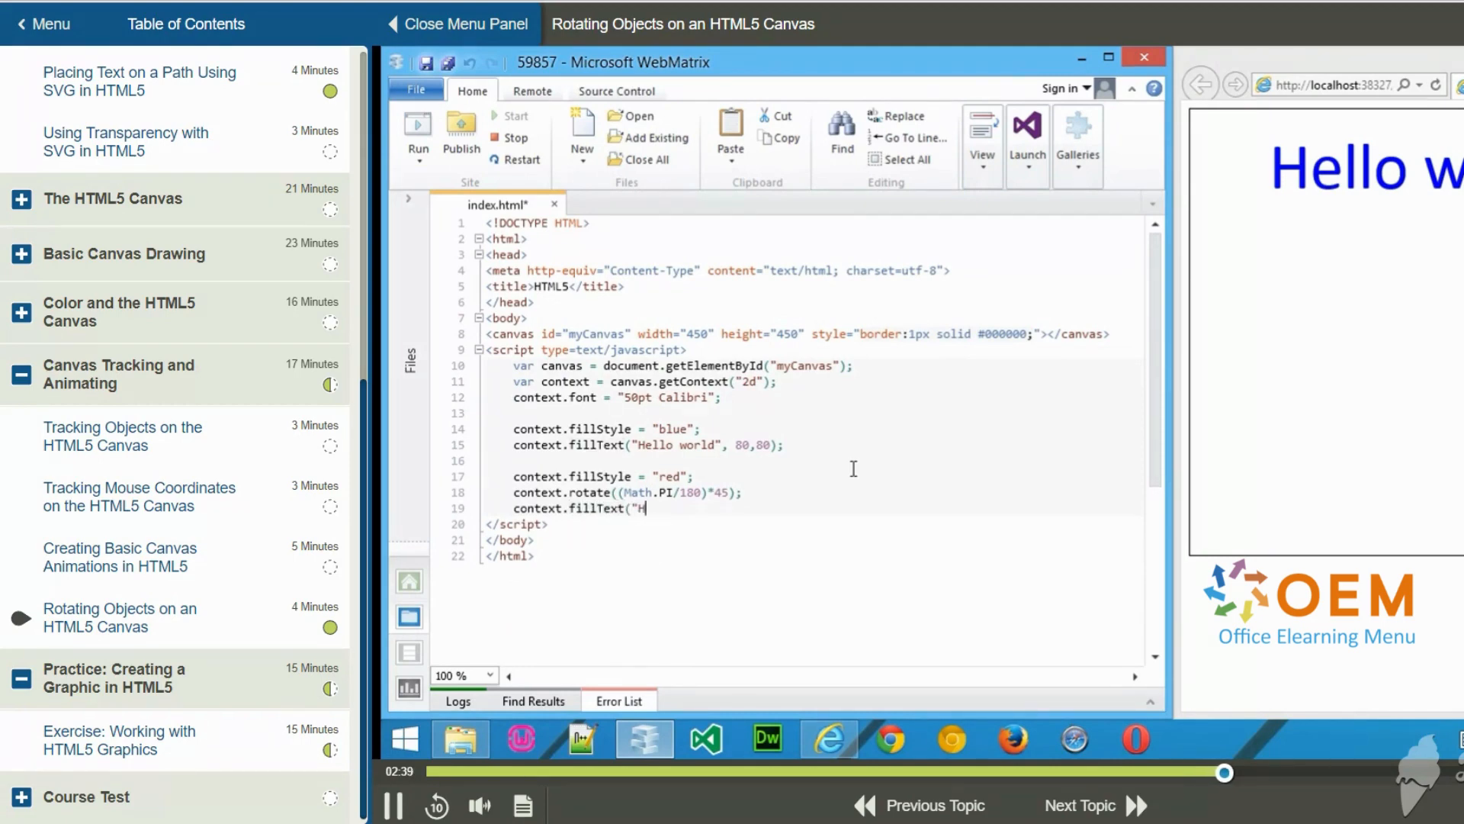
pyautogui.write('ello world",')
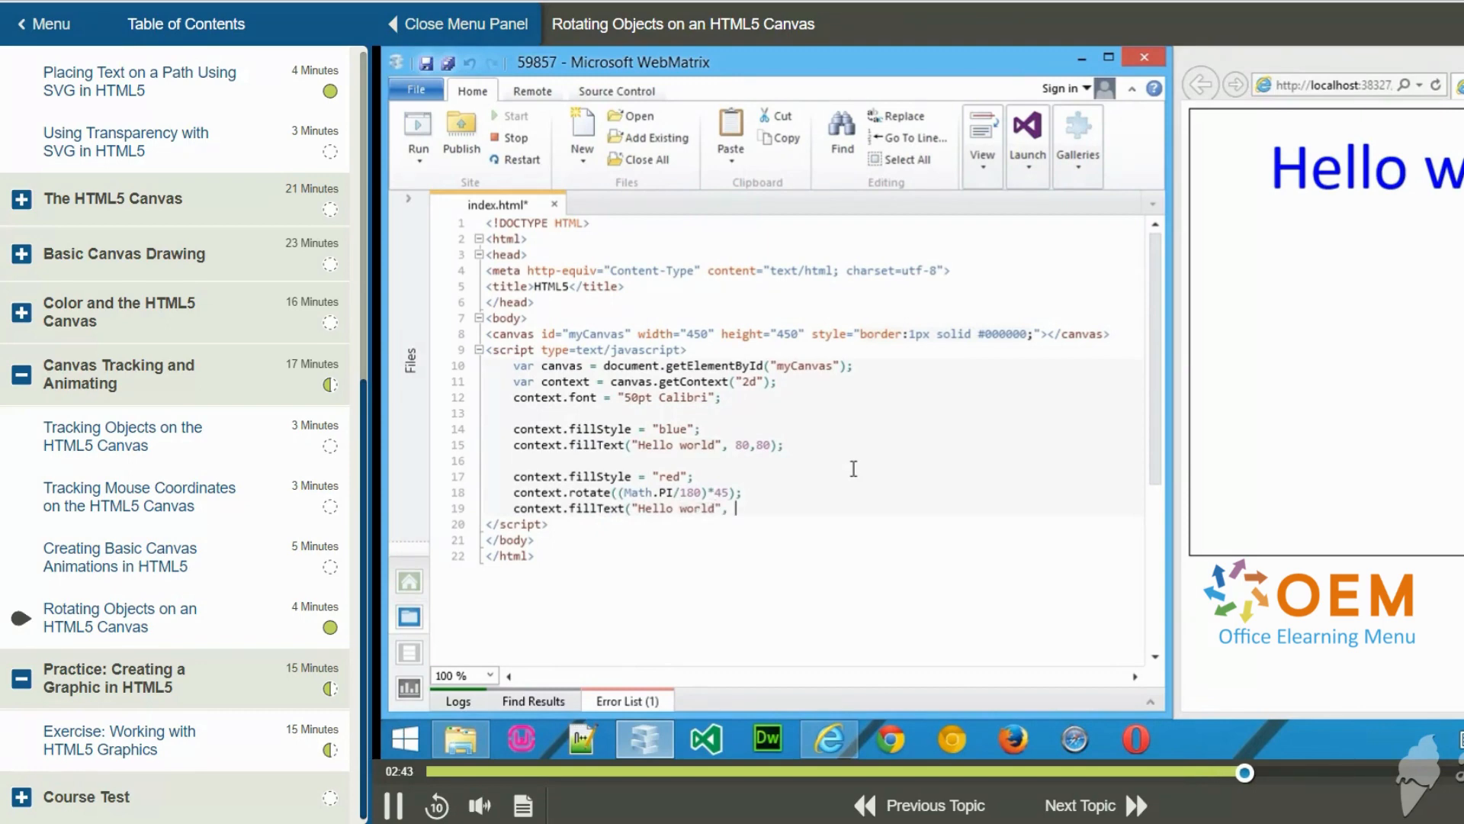
pyautogui.write('50')
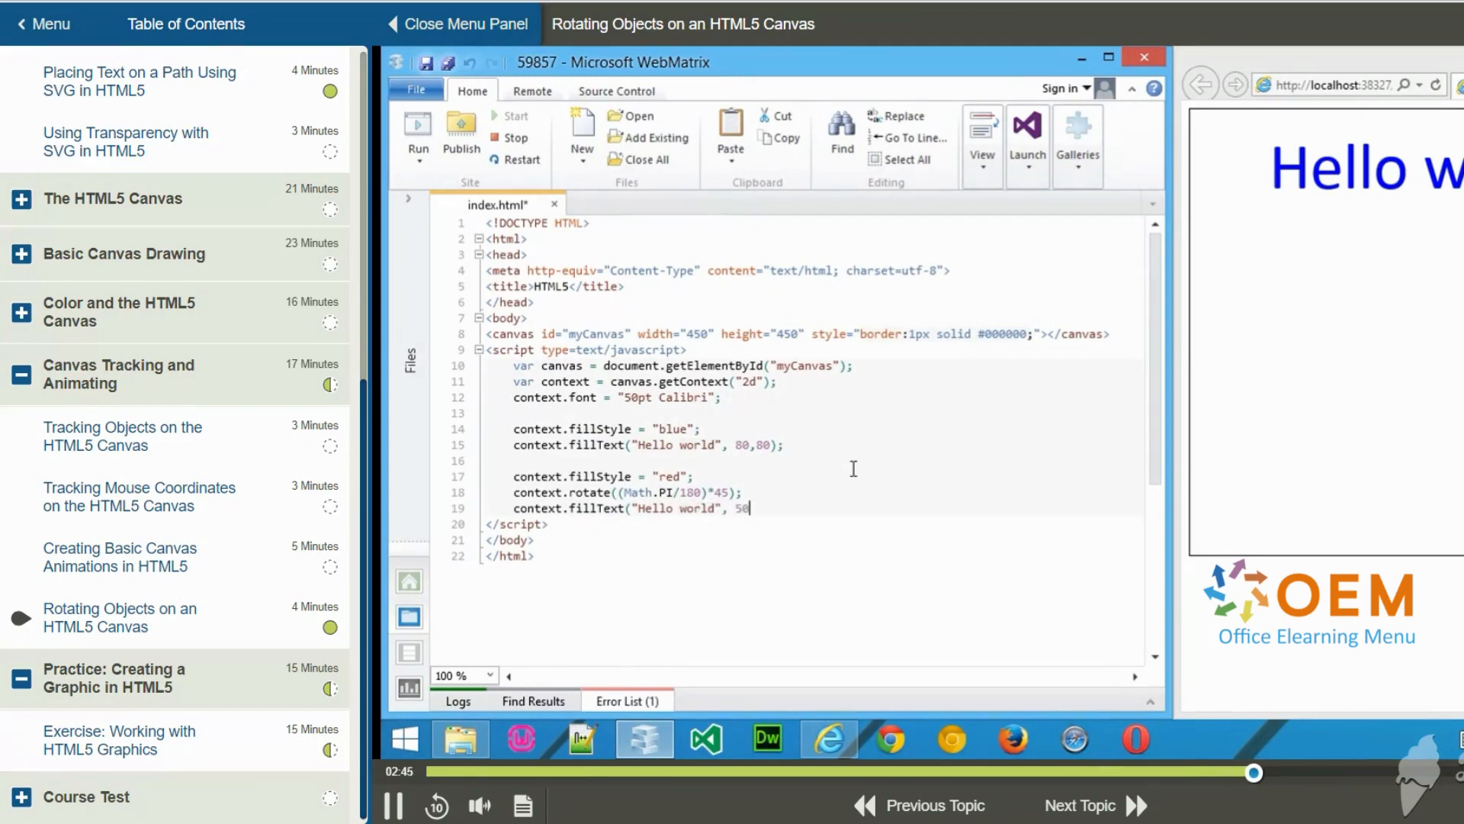
pyautogui.write(',50);')
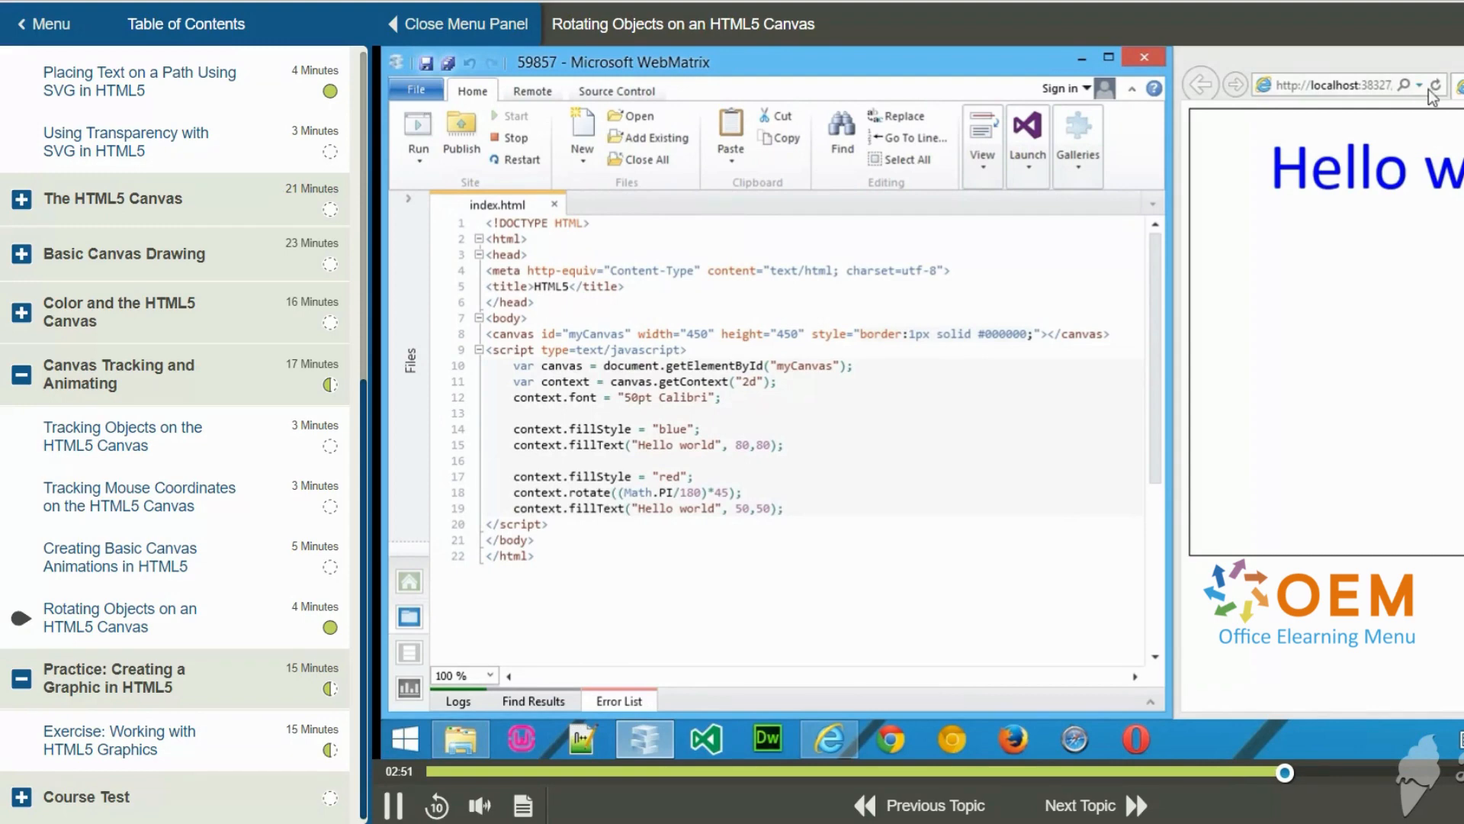
pyautogui.click(1438, 84)
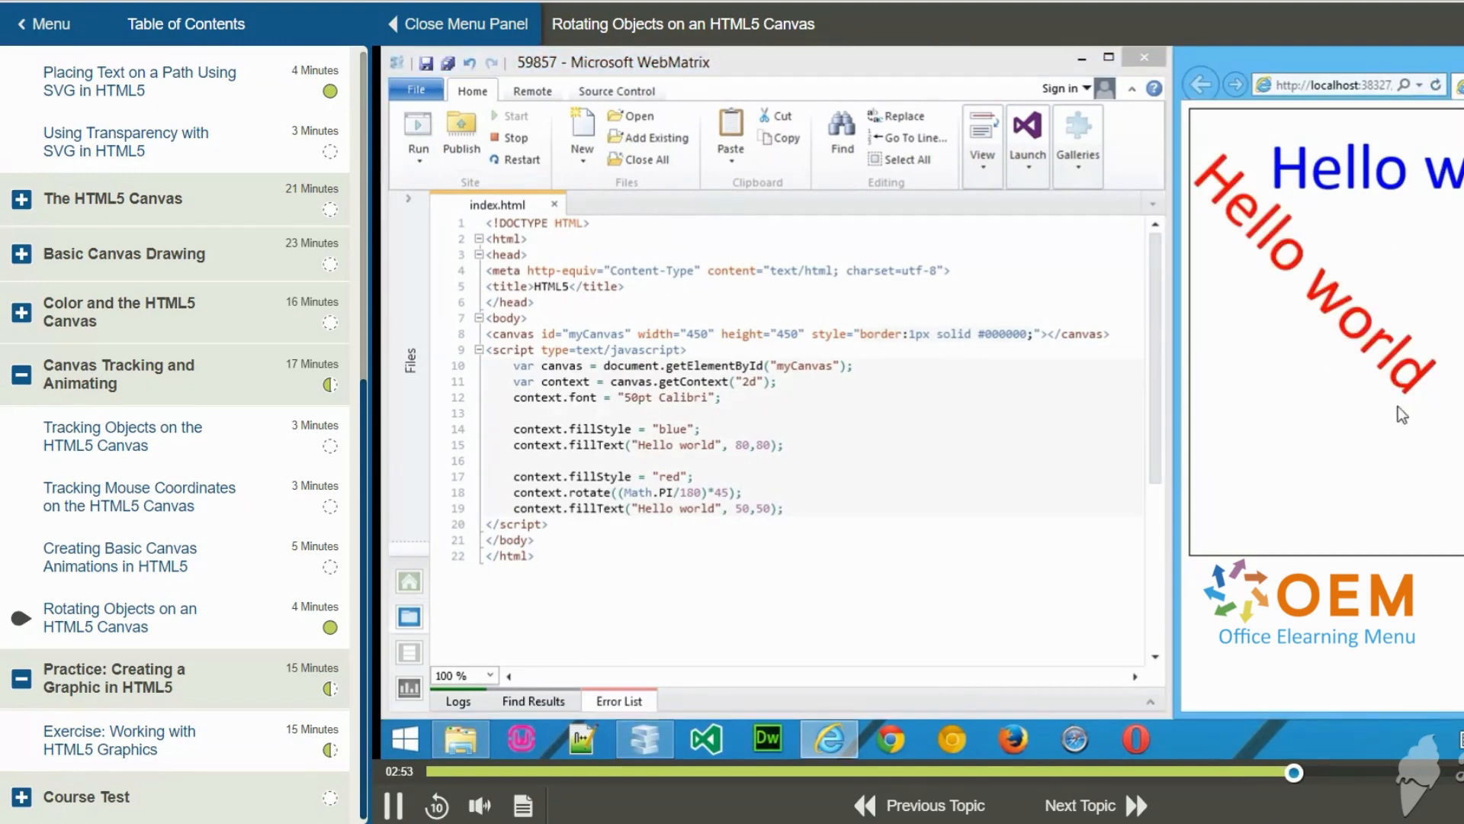